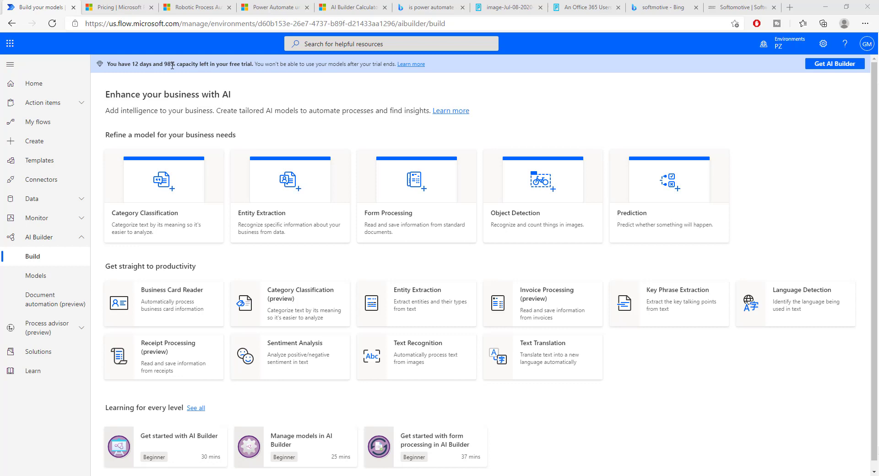
Glance at the pricing page, return to AI Builder, and open the My flows list.
click(115, 7)
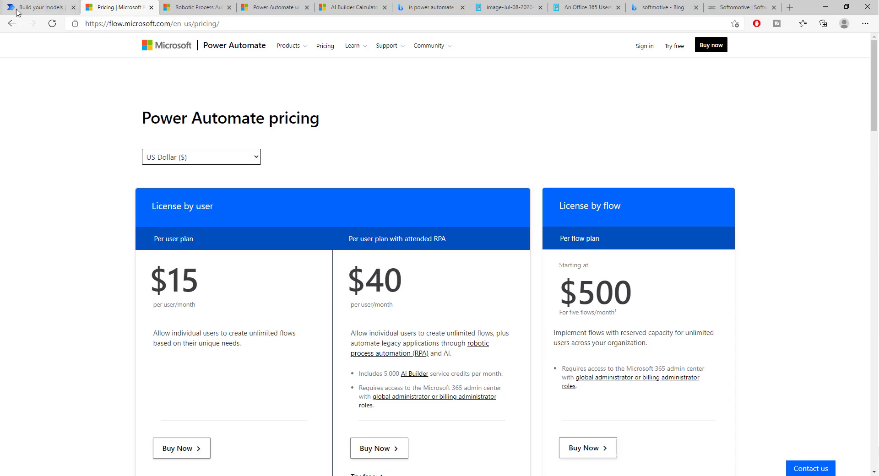
click(37, 7)
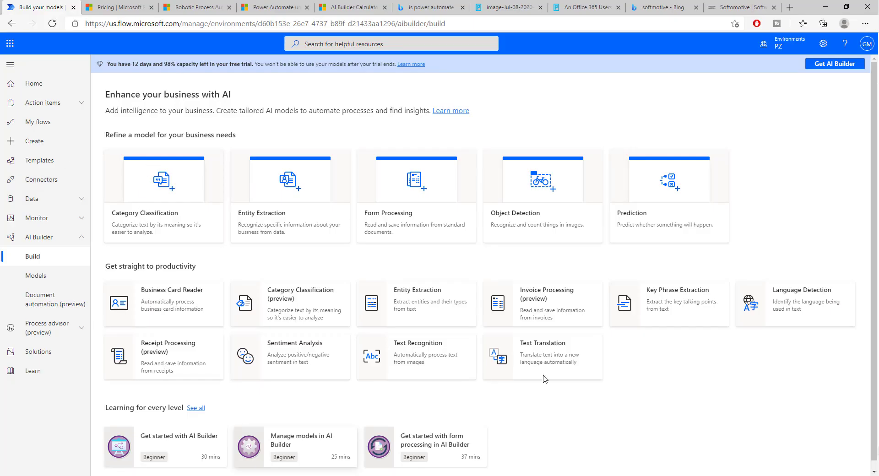
mouse_move(48, 134)
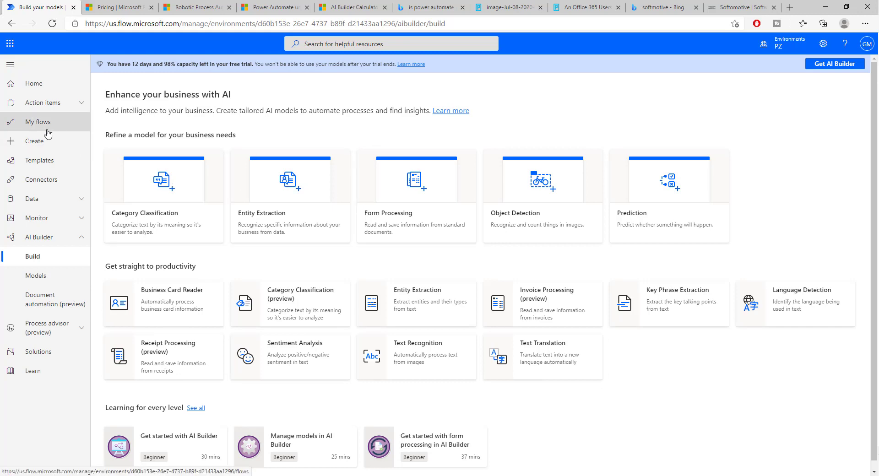
click(38, 121)
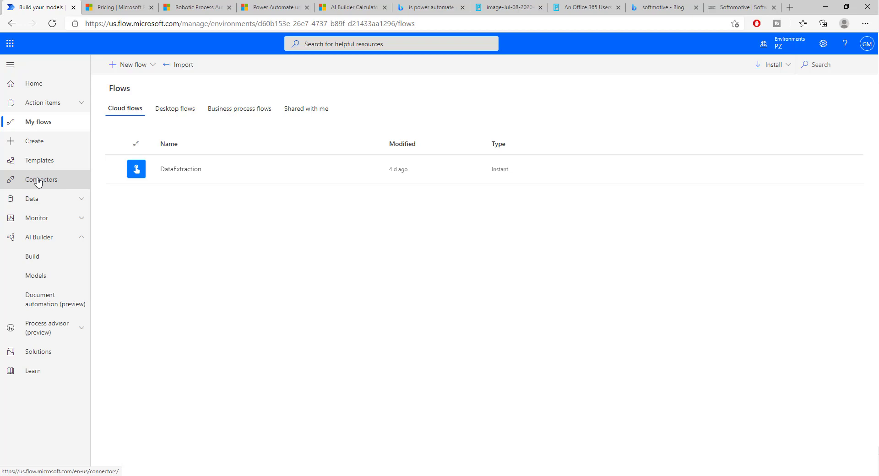
mouse_move(43, 179)
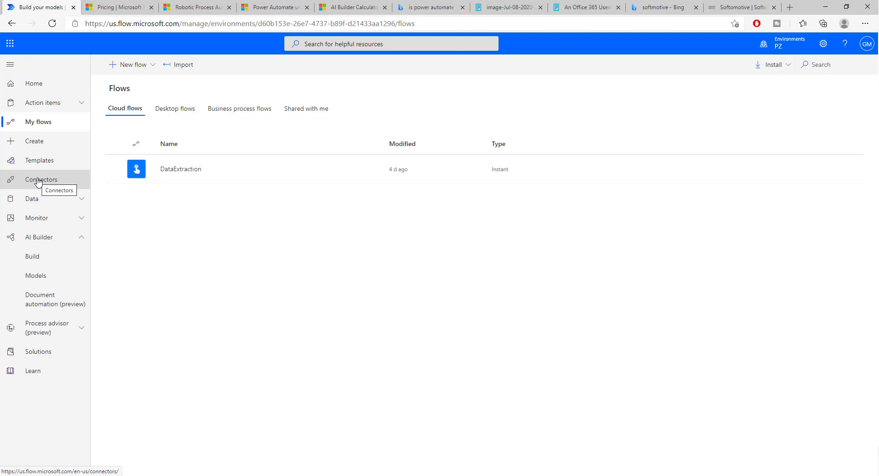
mouse_move(256, 169)
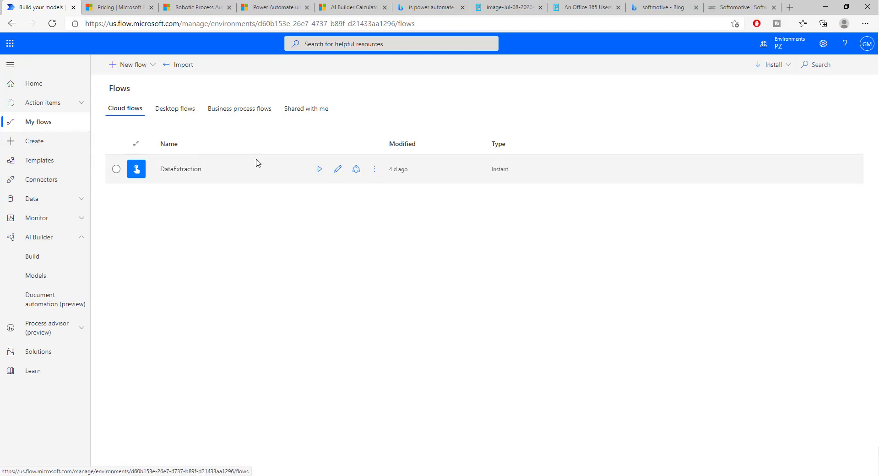
mouse_move(227, 156)
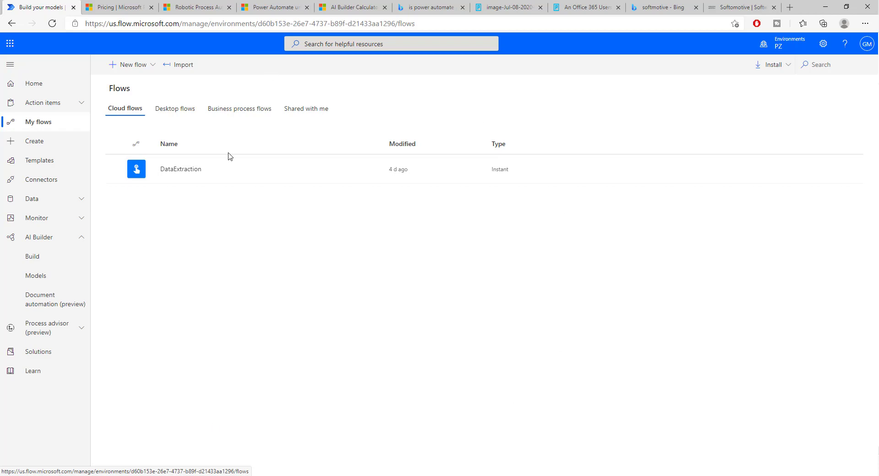
mouse_move(306, 174)
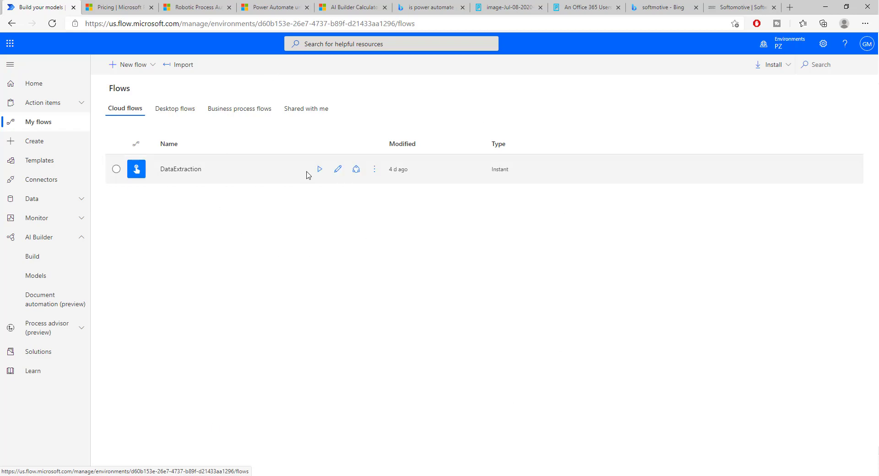
Review the $15 and $40 per-user and $500 per-flow plans, then visit Templates.
click(116, 7)
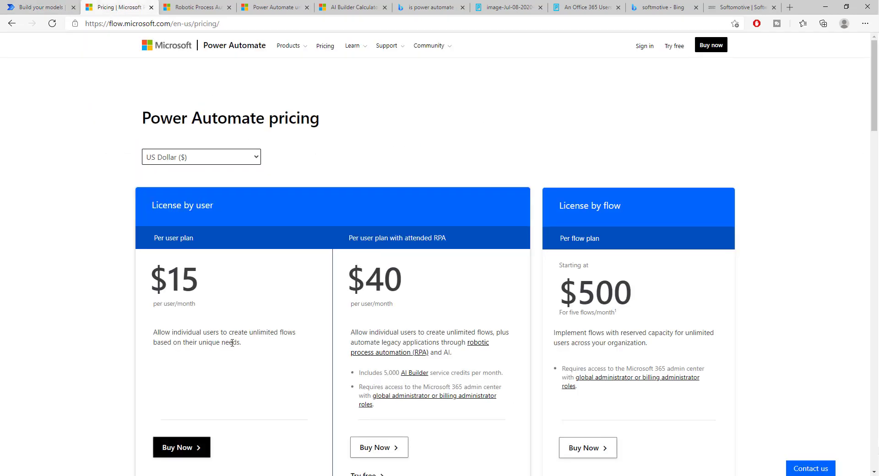
scroll(up, 3)
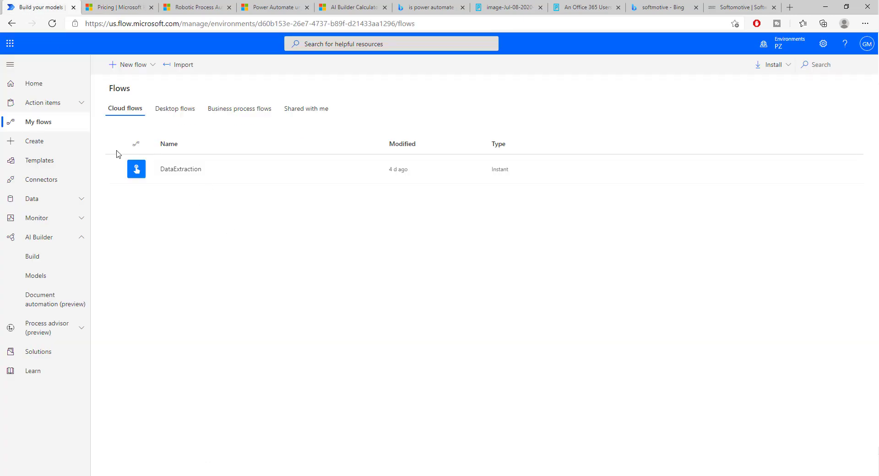
click(39, 160)
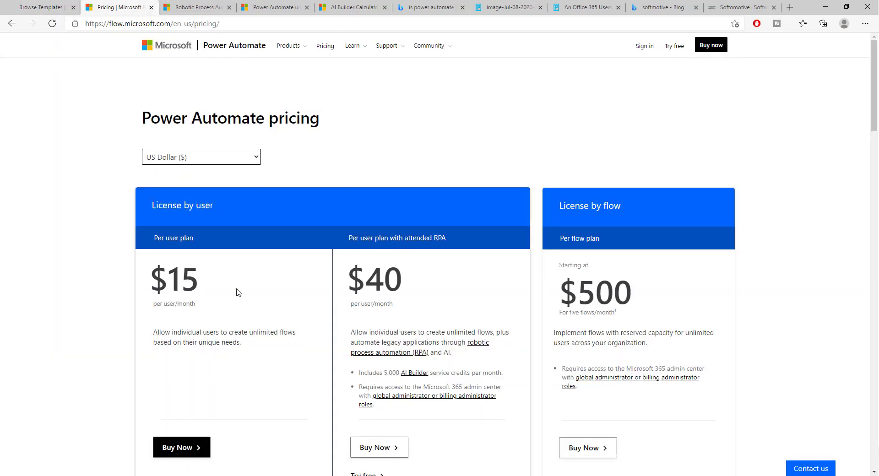
mouse_move(223, 329)
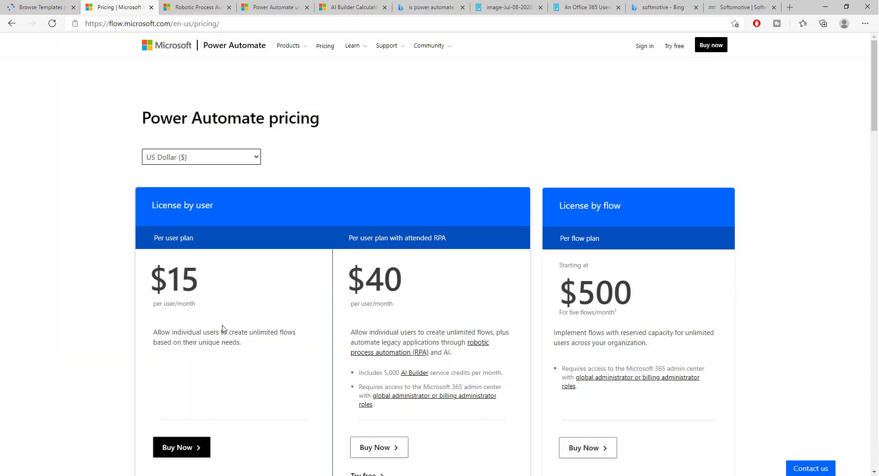
Scroll the flow templates gallery down to the end of its first page.
click(37, 7)
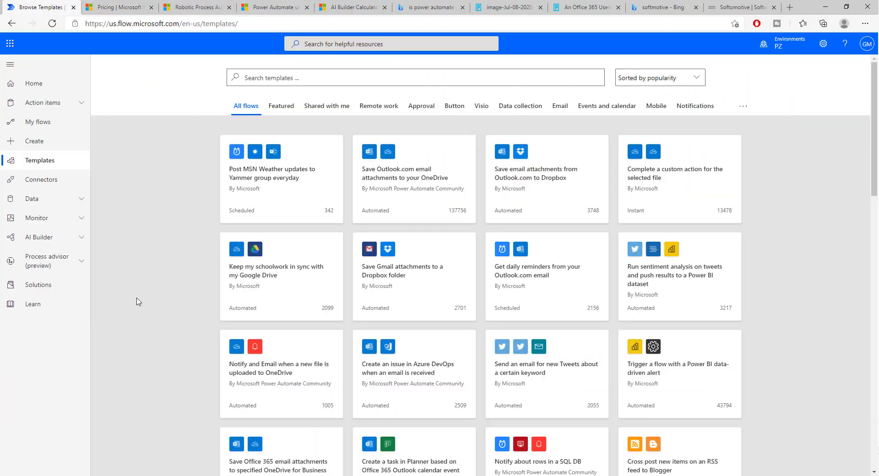
scroll(down, 3)
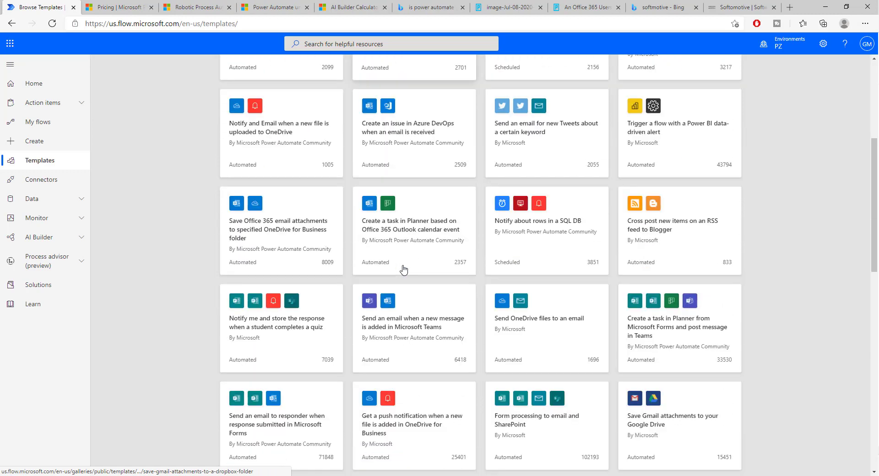
scroll(down, 3)
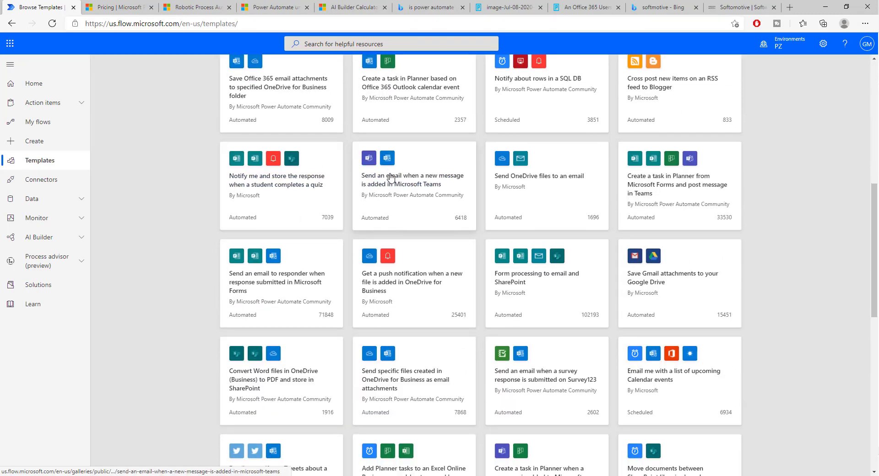
scroll(down, 3)
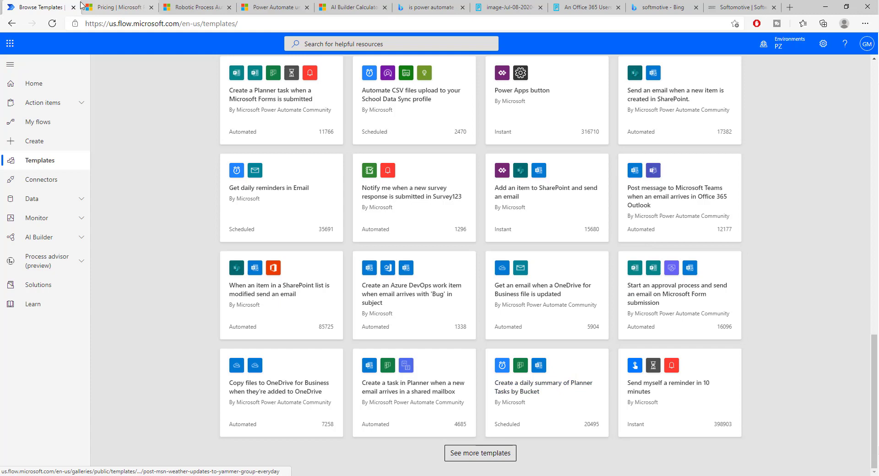
Back on the pricing page, compute the $15 plan's yearly cost (15 × 12).
click(117, 7)
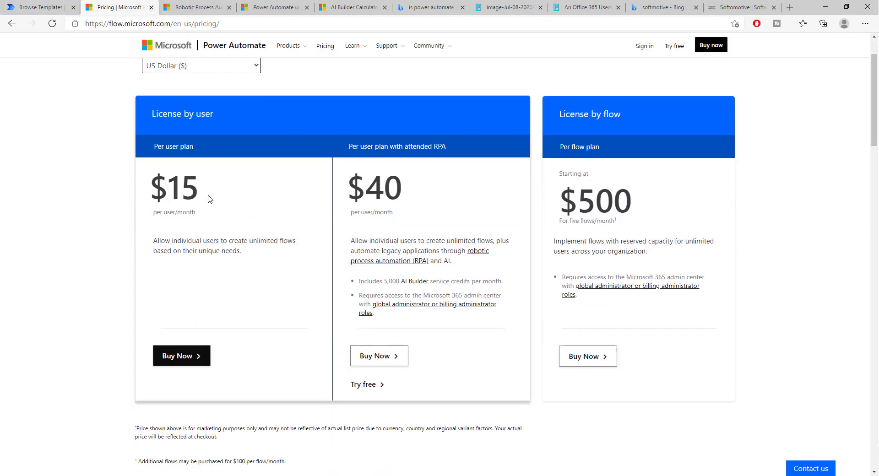
mouse_move(145, 195)
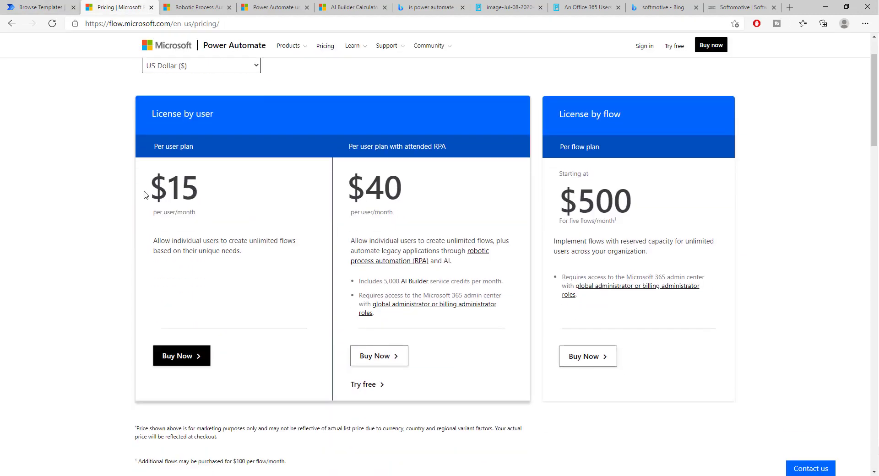
mouse_move(160, 219)
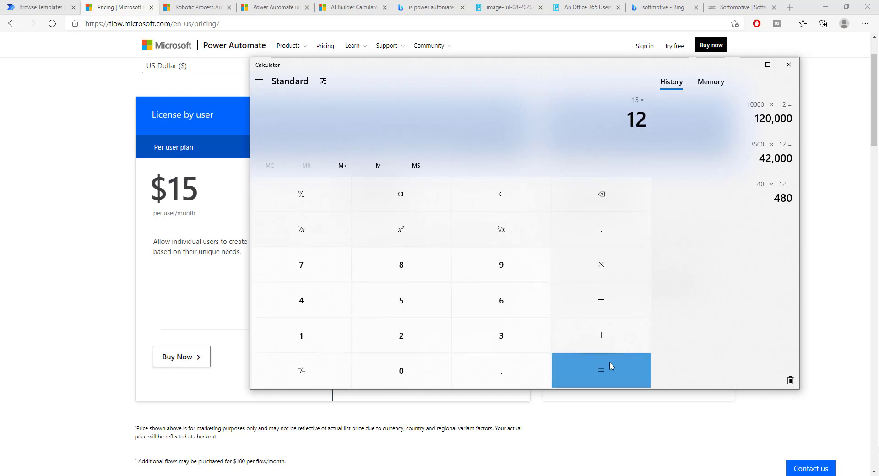
click(601, 370)
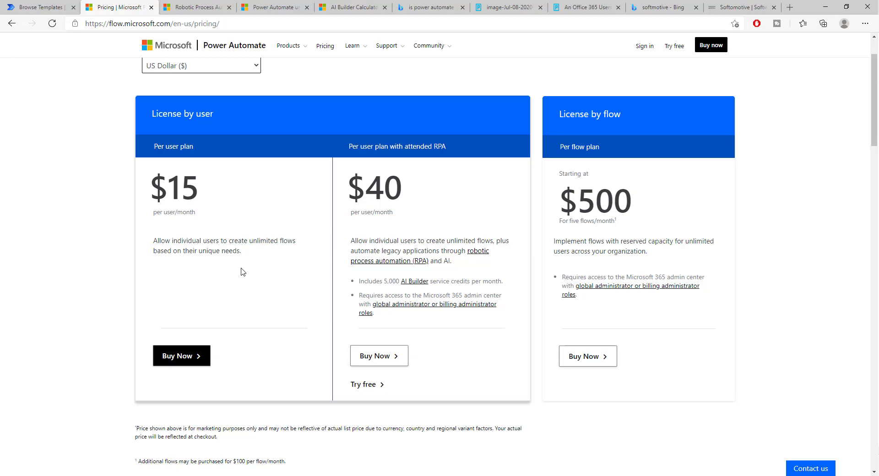
double_click(374, 186)
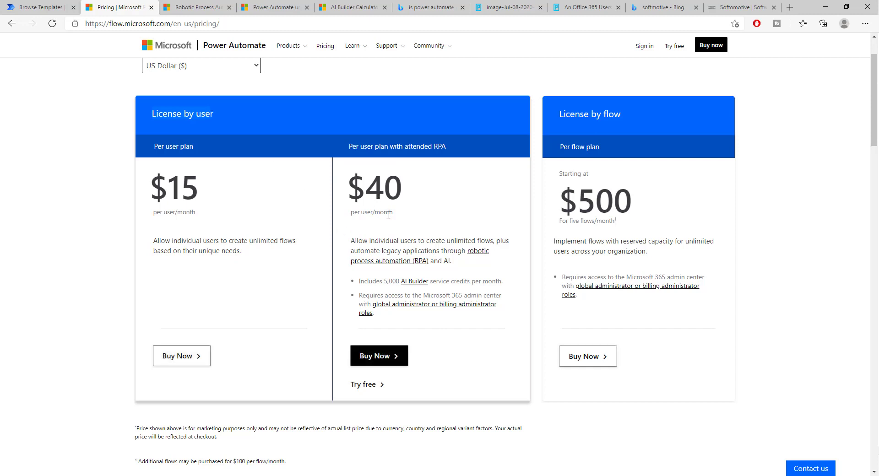
mouse_move(395, 218)
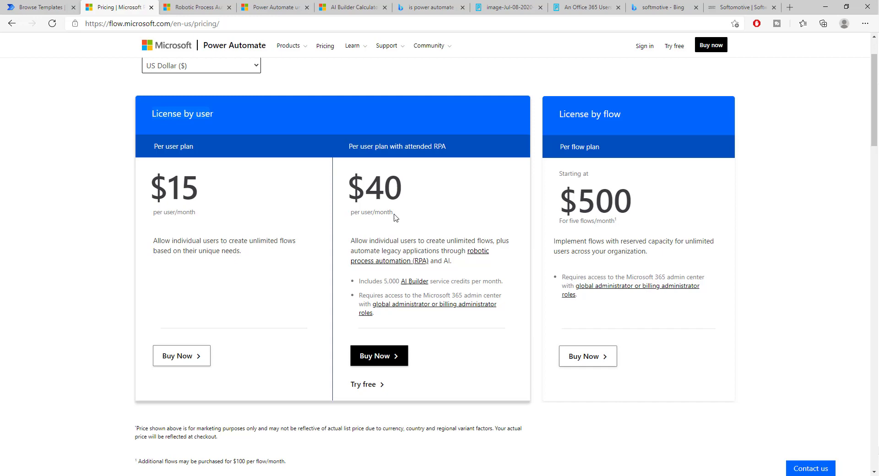
mouse_move(74, 5)
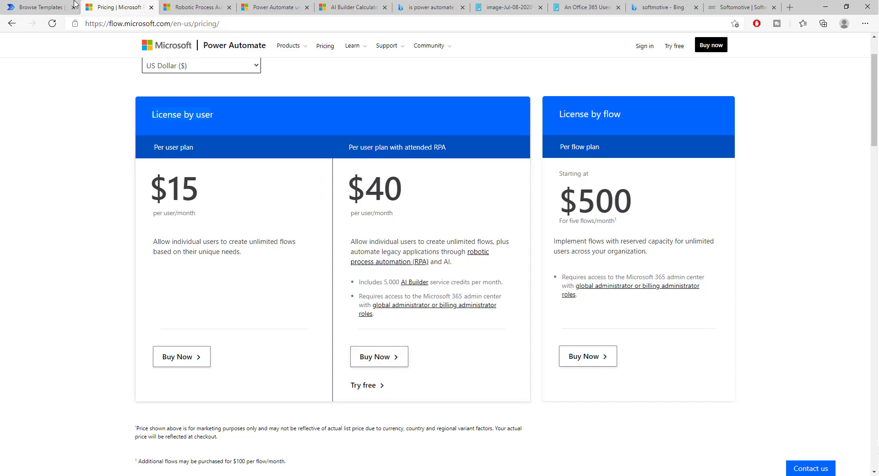
click(40, 7)
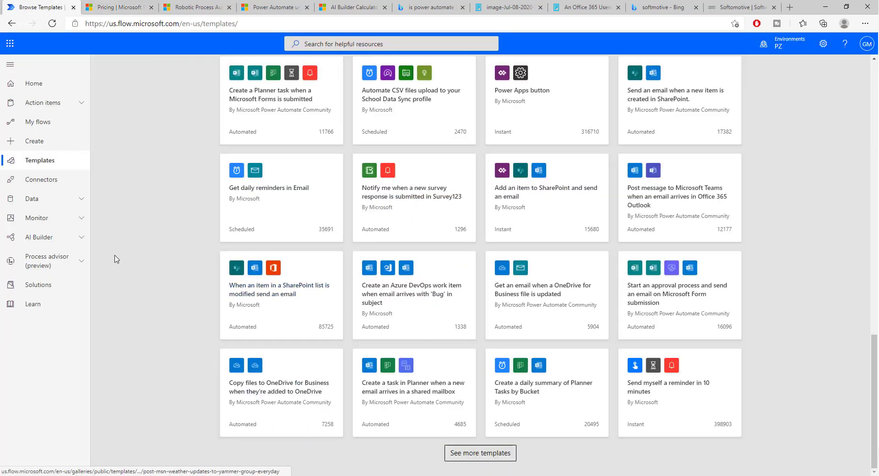
click(40, 237)
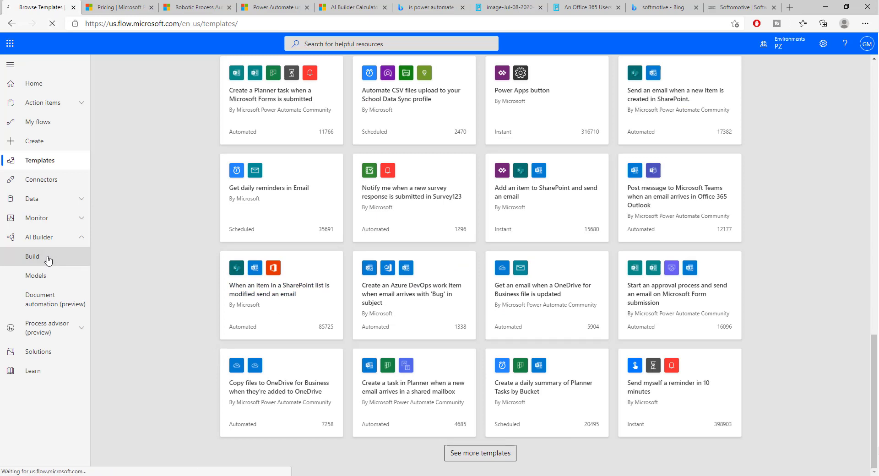
click(32, 256)
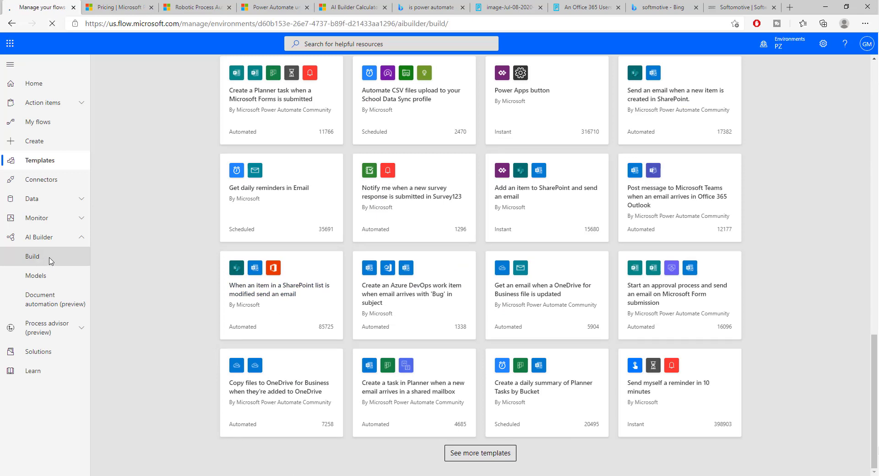
click(32, 256)
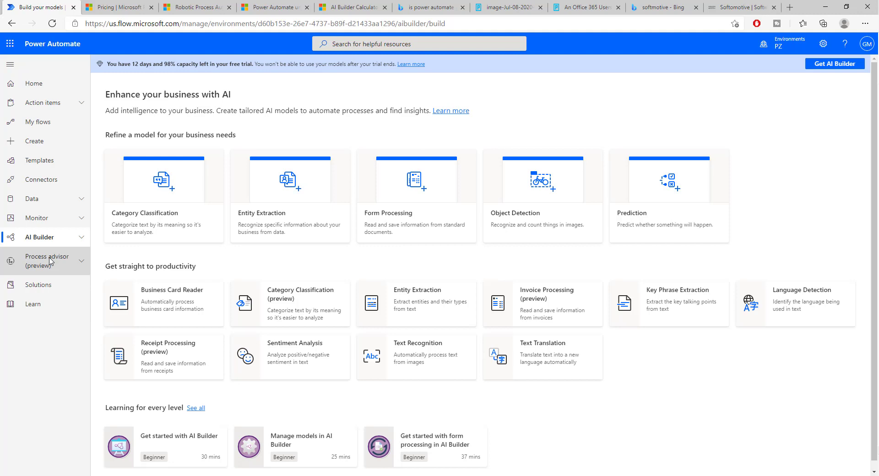
mouse_move(509, 302)
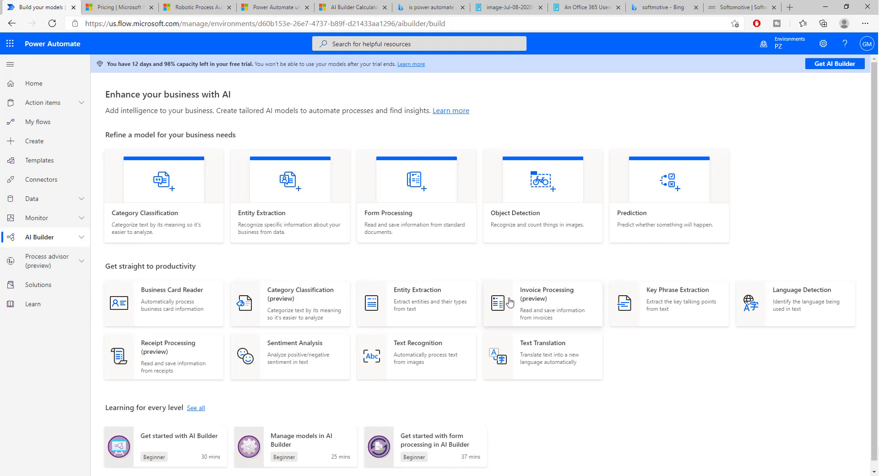
mouse_move(557, 187)
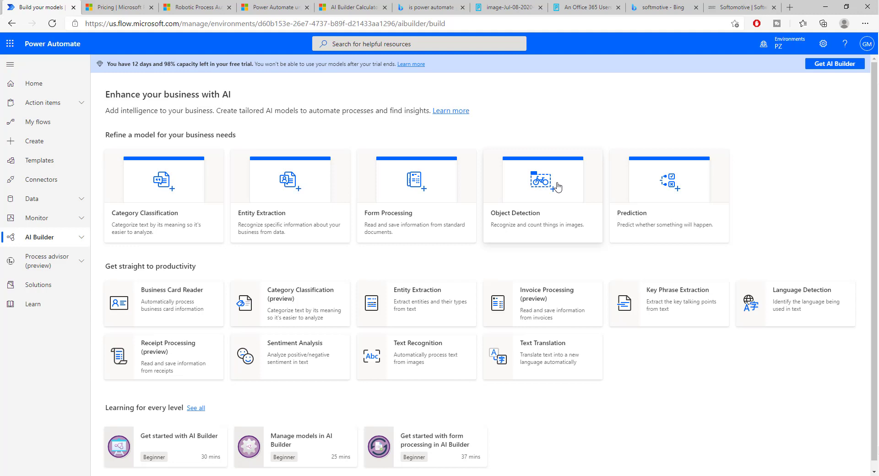
mouse_move(558, 297)
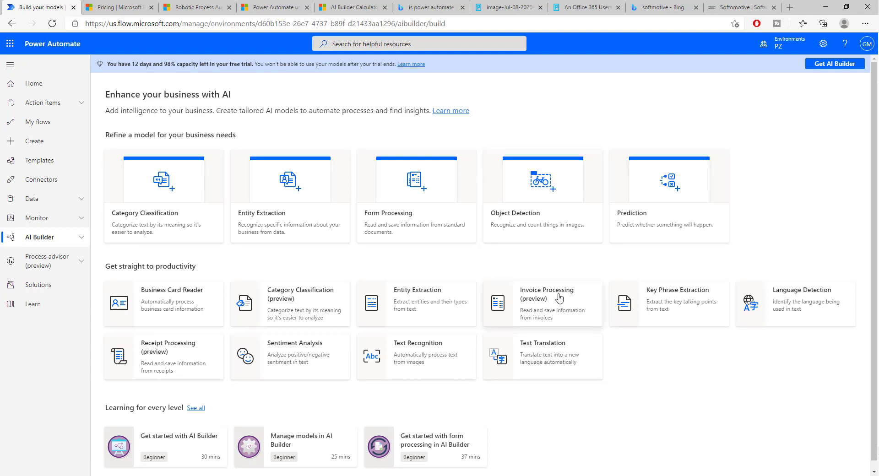
click(546, 304)
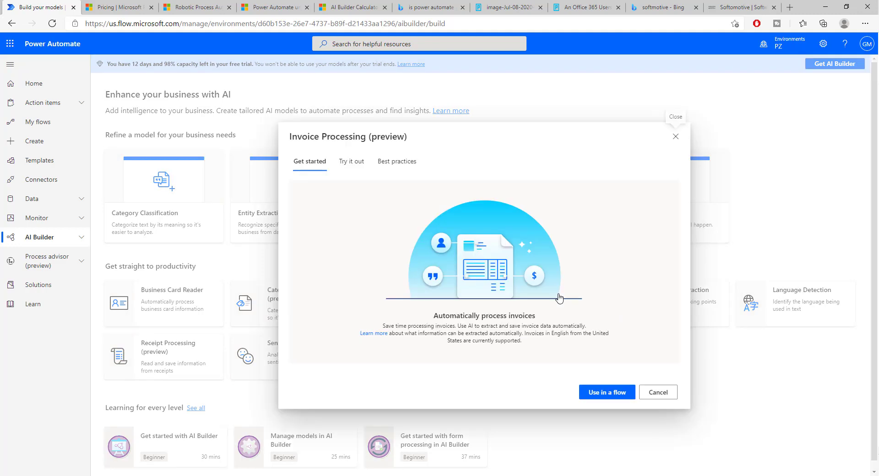
mouse_move(675, 136)
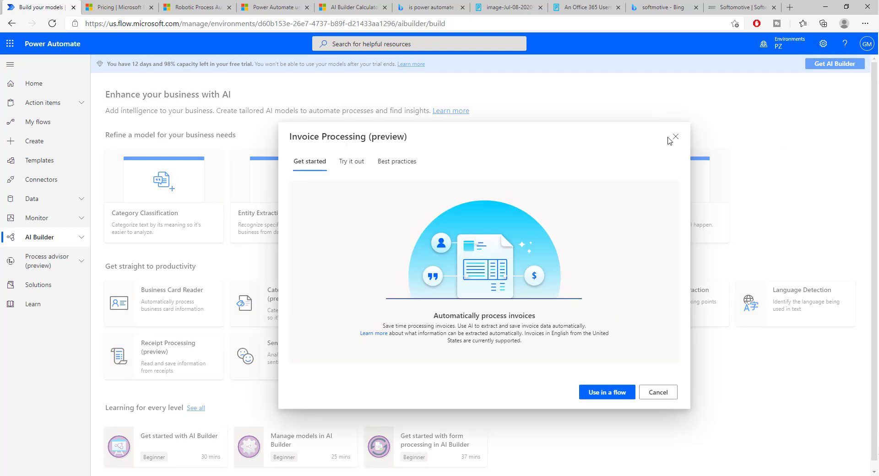
click(674, 137)
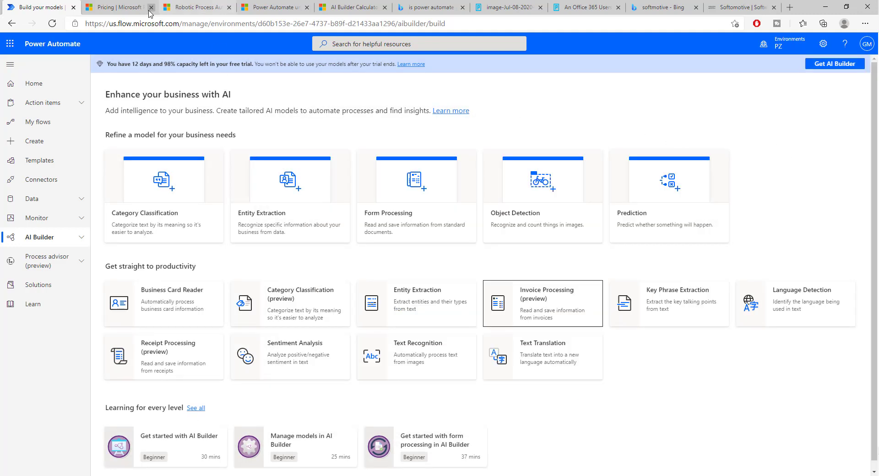
click(114, 7)
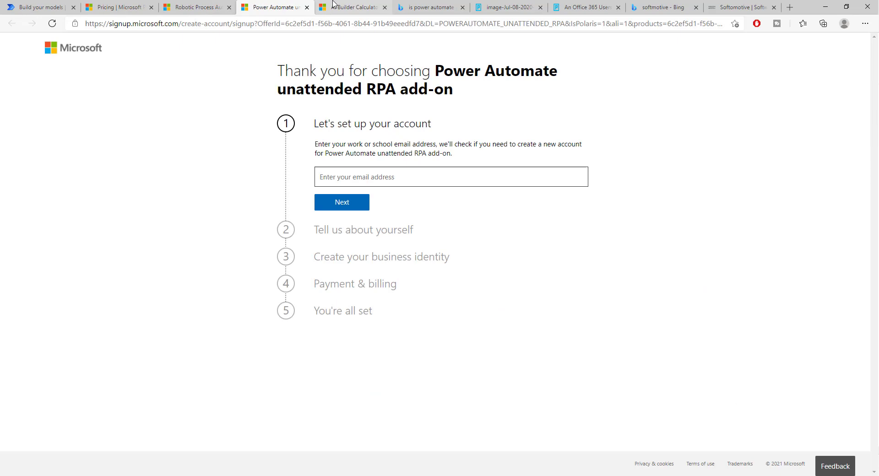
click(352, 7)
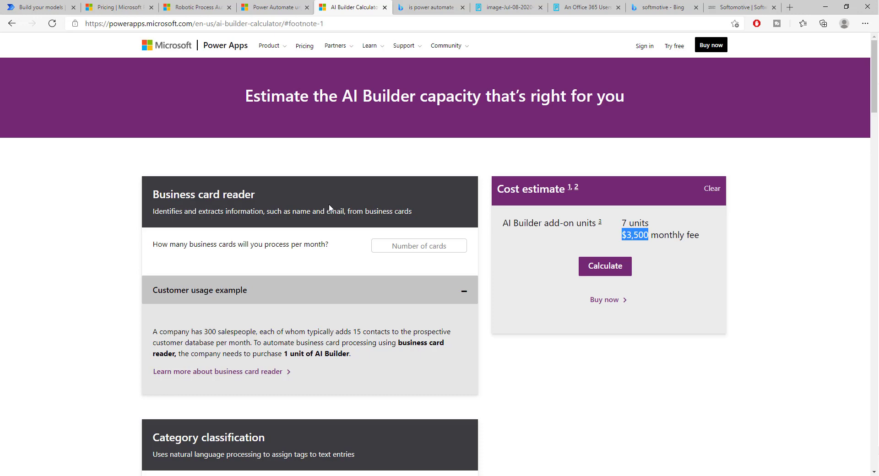
scroll(down, 3)
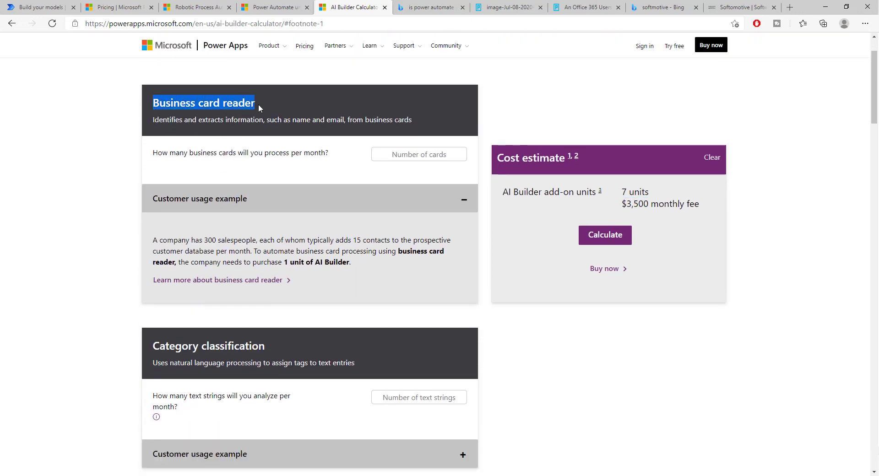
click(37, 7)
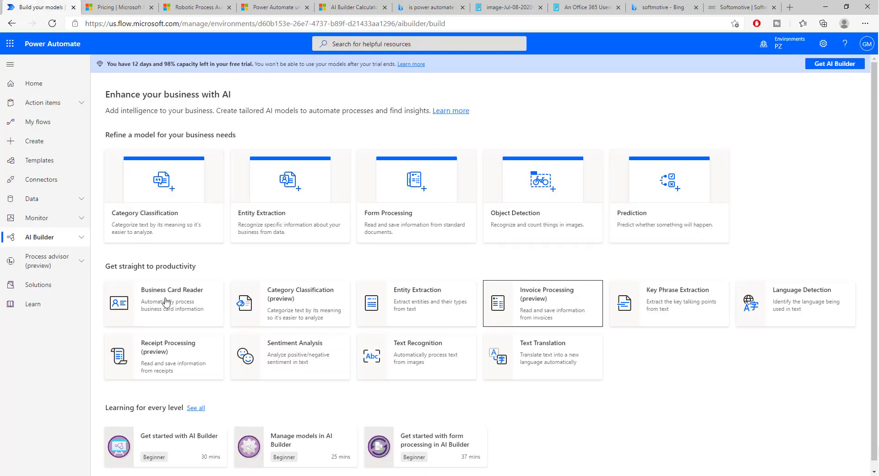
mouse_move(322, 299)
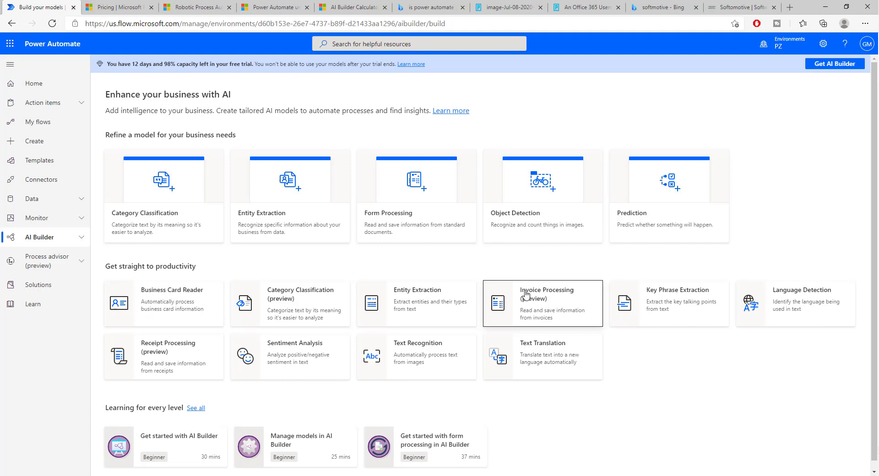
mouse_move(709, 301)
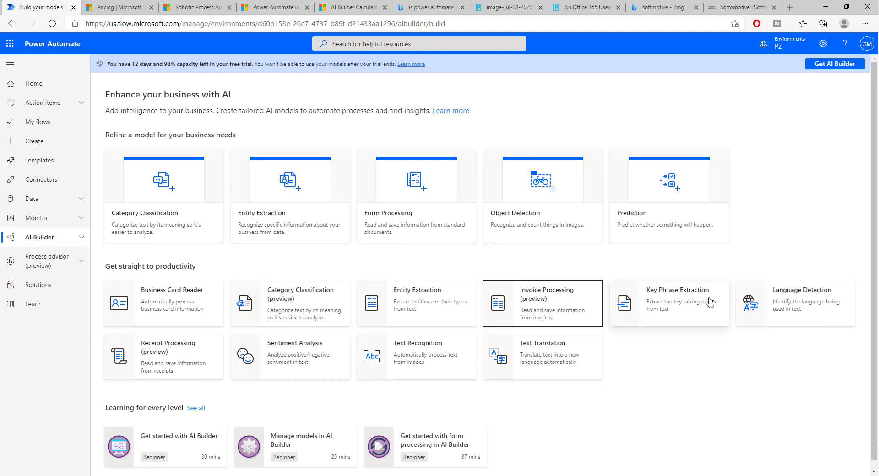
mouse_move(699, 296)
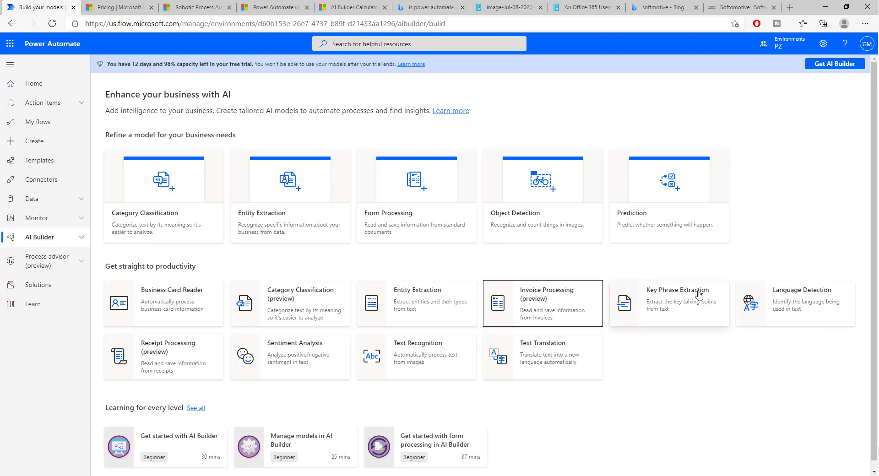
mouse_move(148, 313)
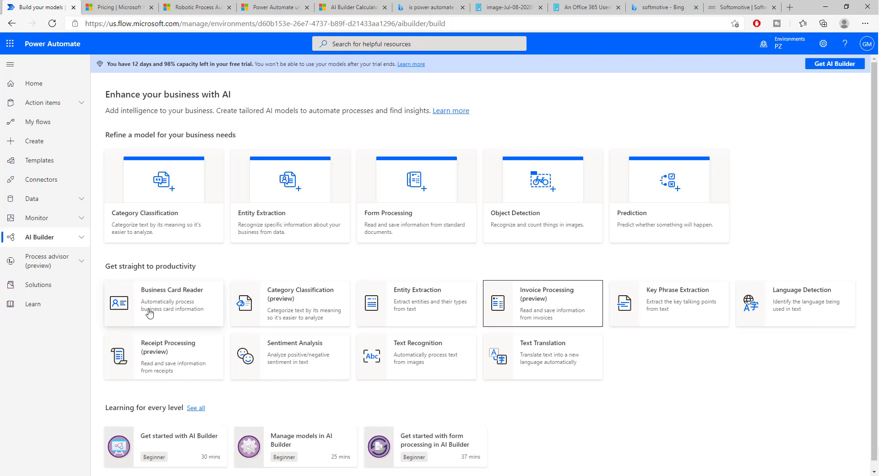
mouse_move(555, 296)
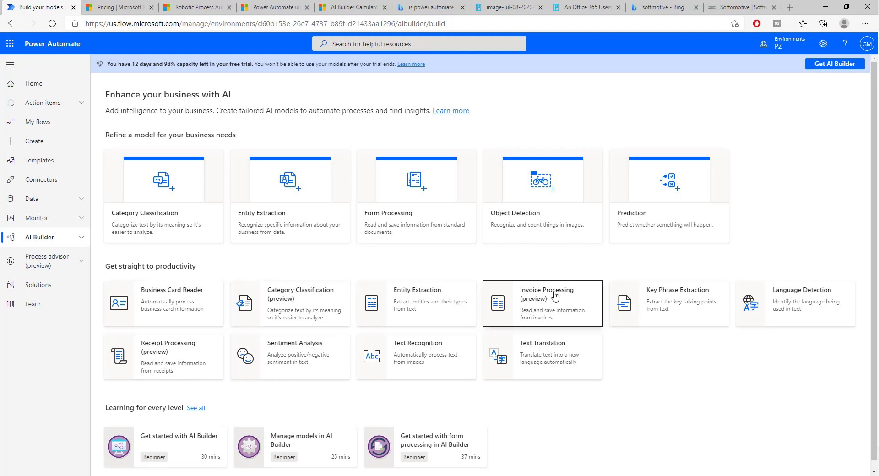
Scroll the AI Builder calculator's model sections and recalculate the 7-unit estimate.
click(352, 7)
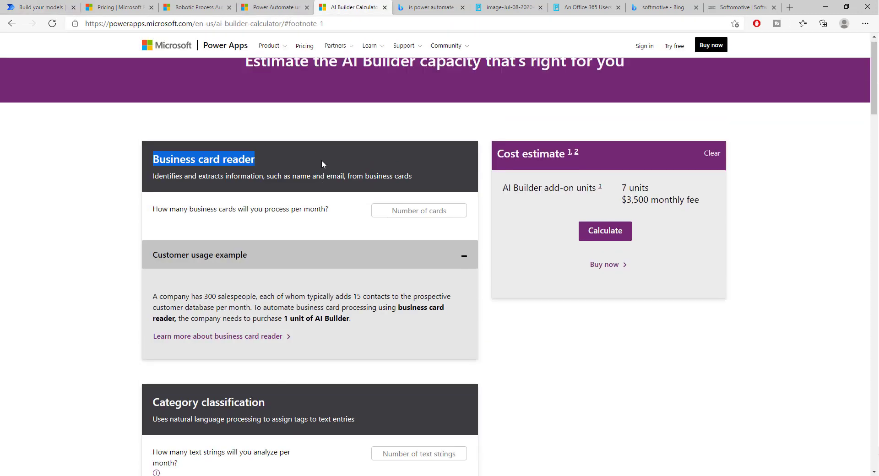
scroll(up, 3)
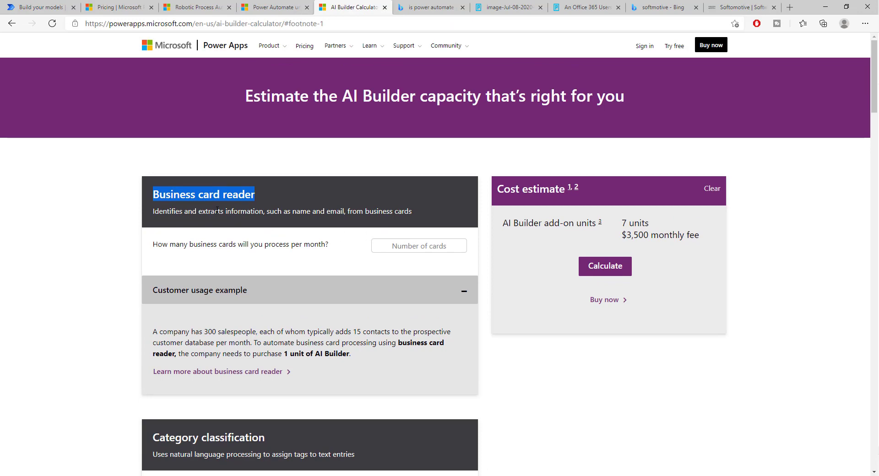
scroll(down, 3)
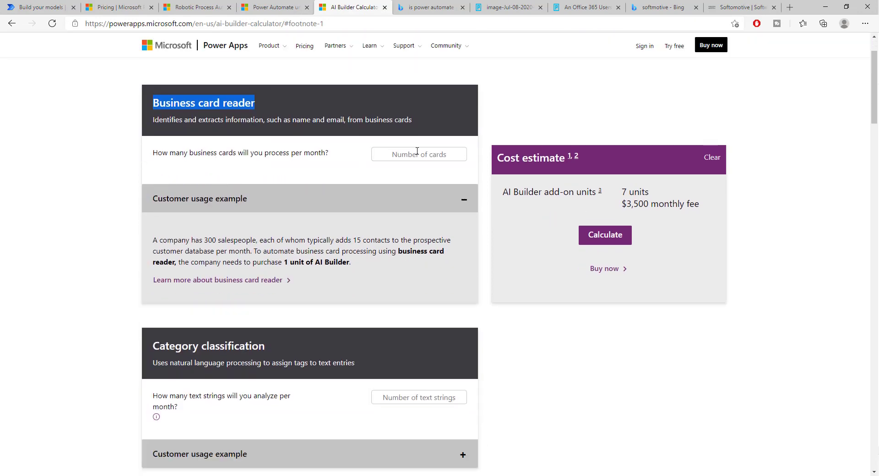
scroll(down, 3)
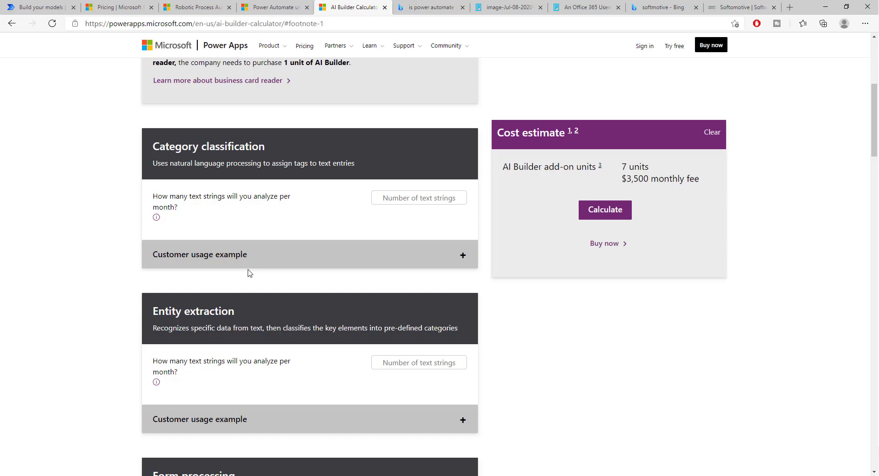
scroll(down, 3)
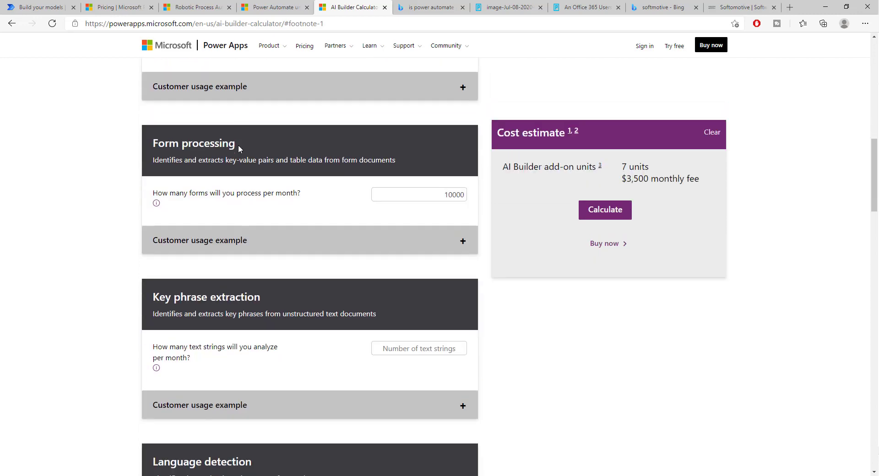
click(419, 194)
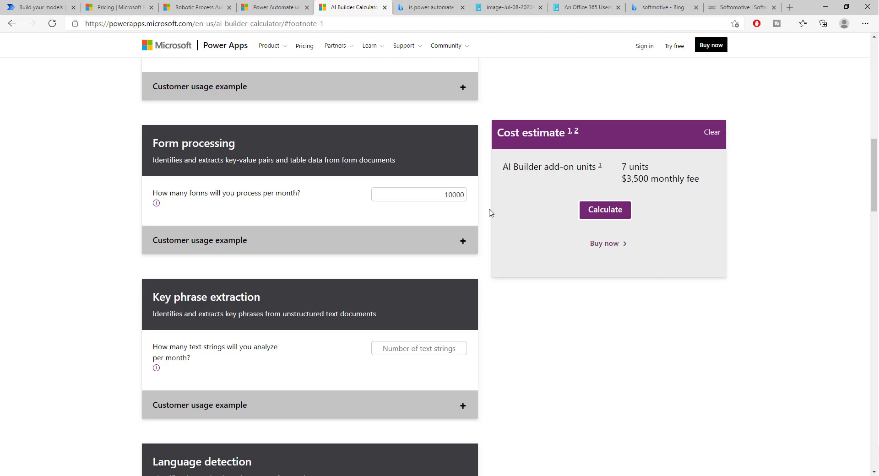
mouse_move(304, 154)
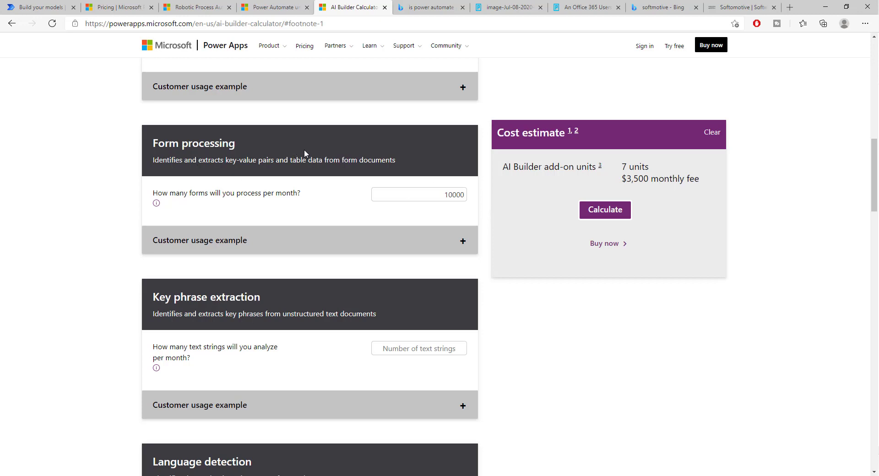
Scroll through the calculator's model sections down to sentiment analysis.
scroll(up, 3)
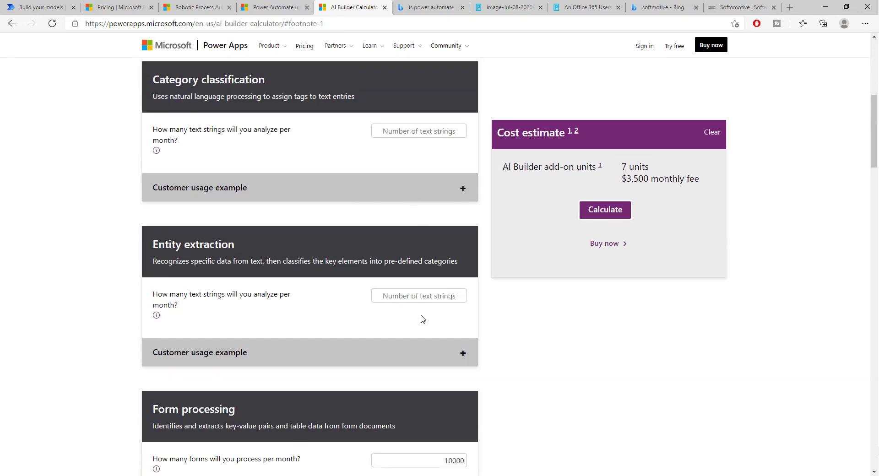
scroll(up, 3)
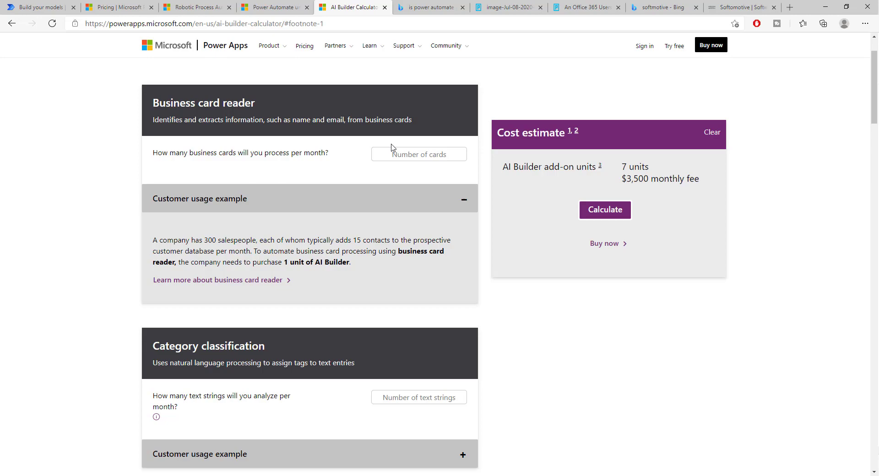
scroll(down, 3)
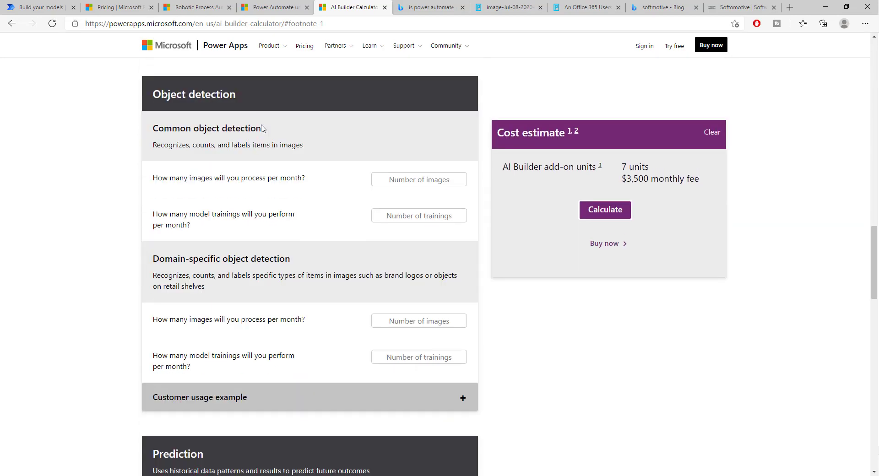
scroll(down, 3)
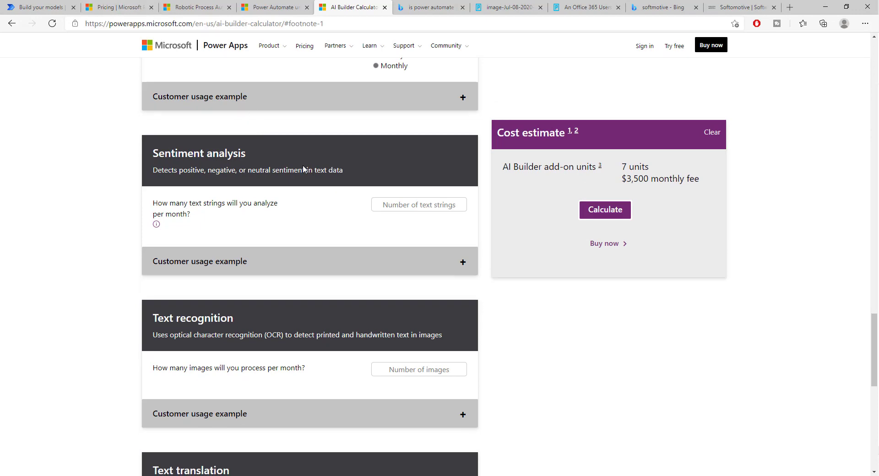
Scroll past the estimate footnotes and back to Form processing at 10,000 forms, 7 units.
scroll(down, 3)
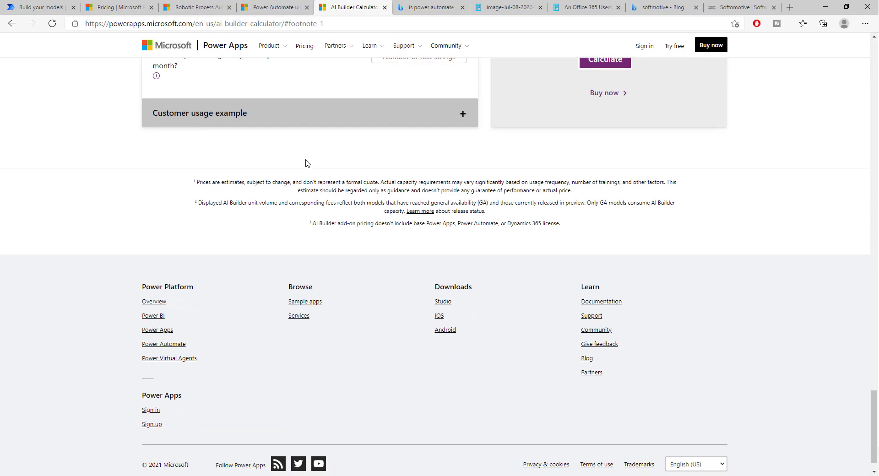
mouse_move(280, 182)
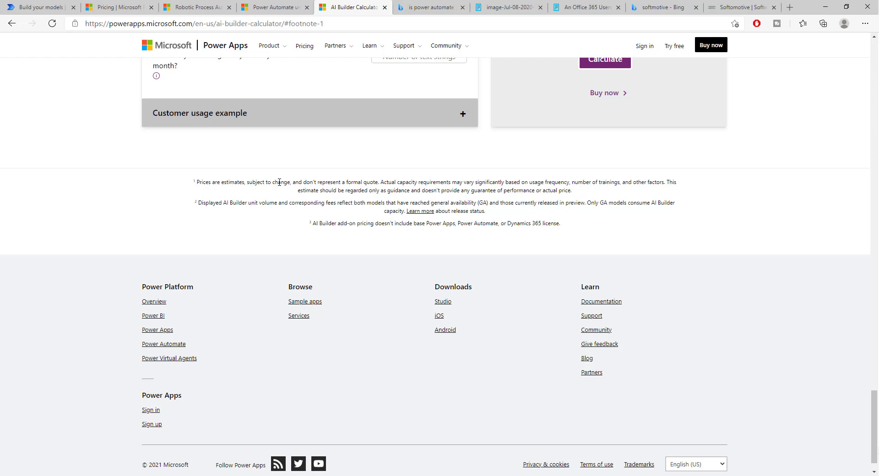
mouse_move(270, 179)
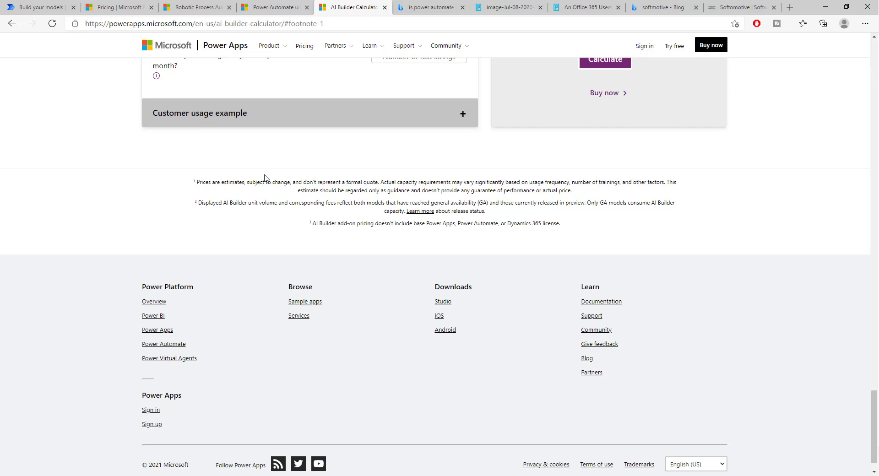
scroll(up, 3)
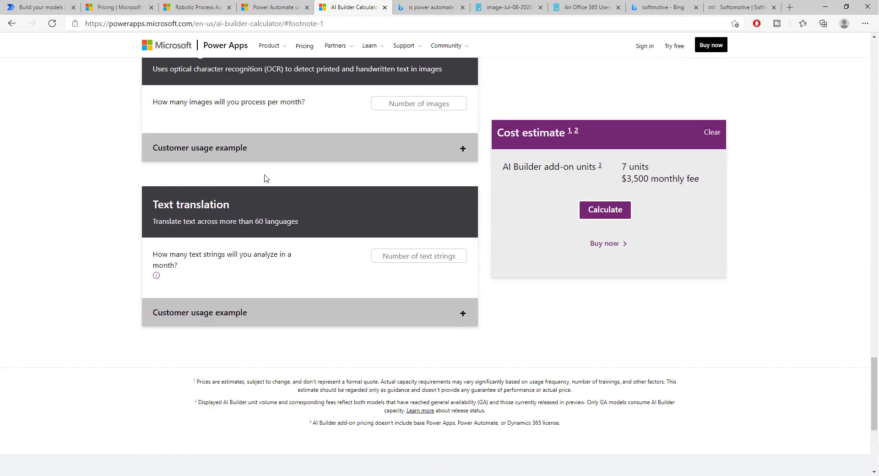
scroll(up, 3)
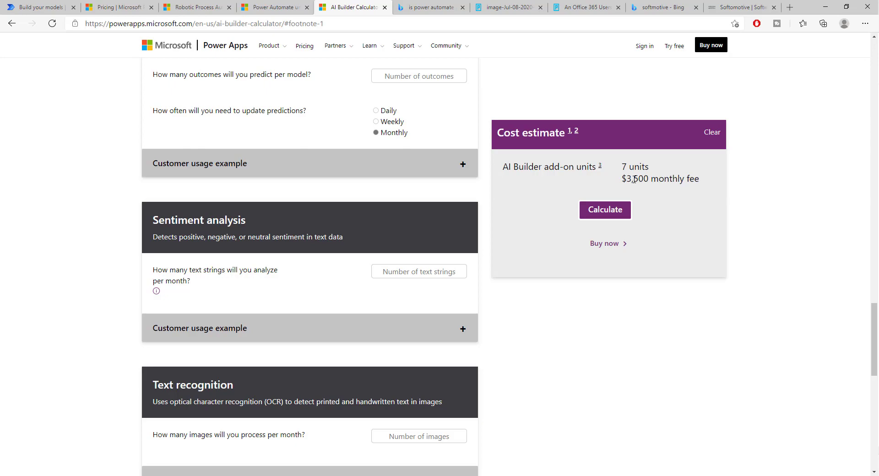
scroll(up, 3)
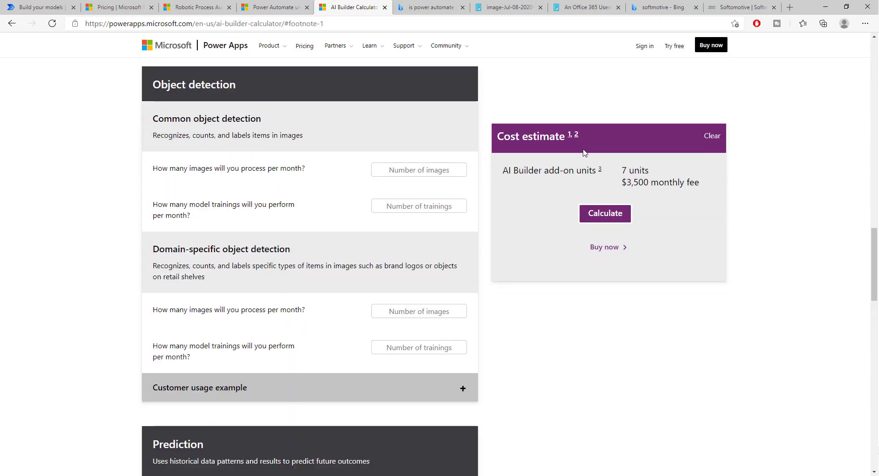
scroll(down, 3)
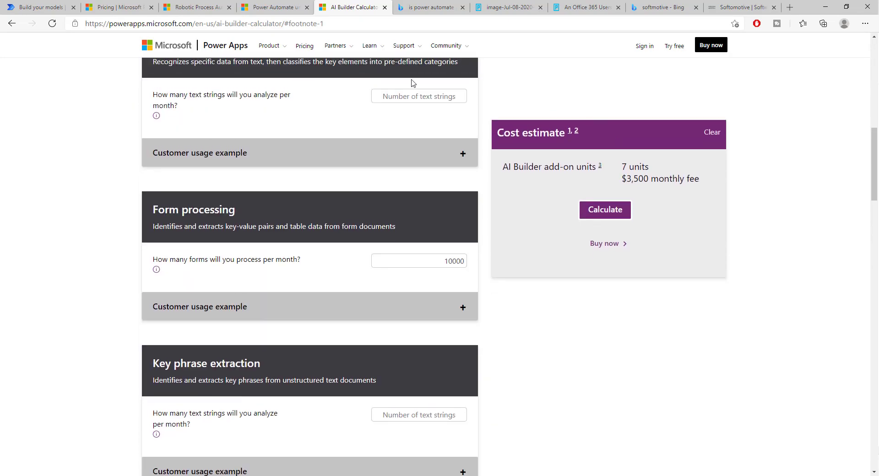
Highlight the 5,000 AI Builder credits in the $40 attended RPA plan card.
click(117, 7)
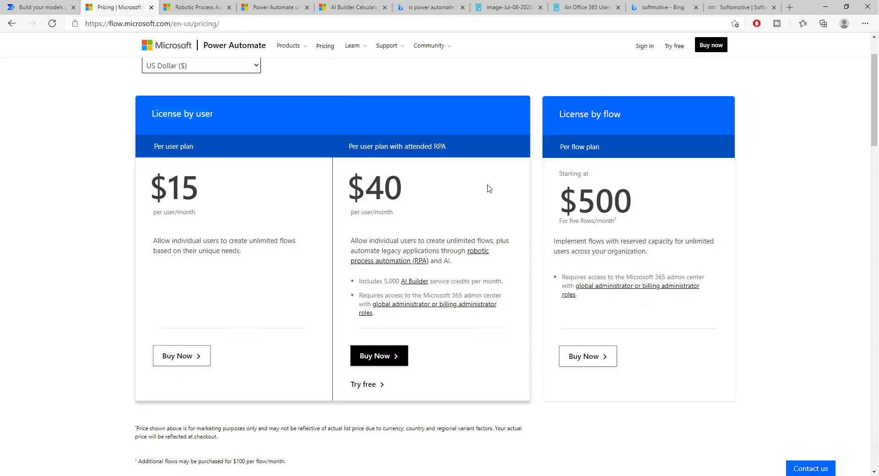
mouse_move(412, 192)
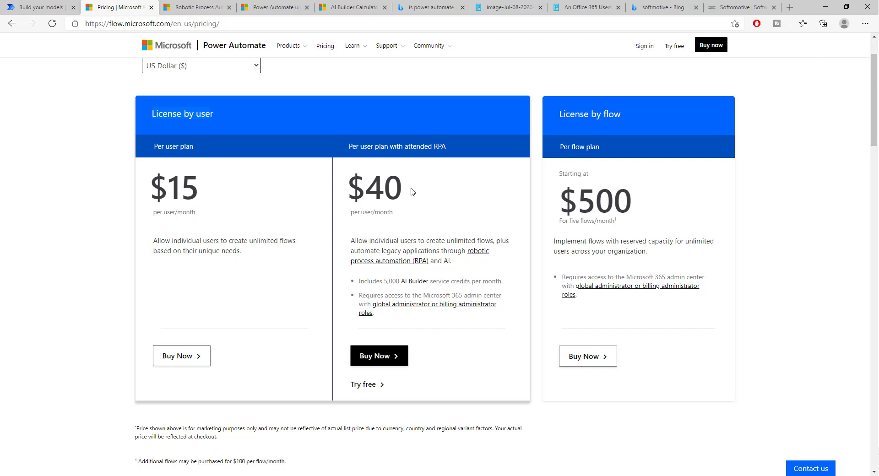
mouse_move(366, 282)
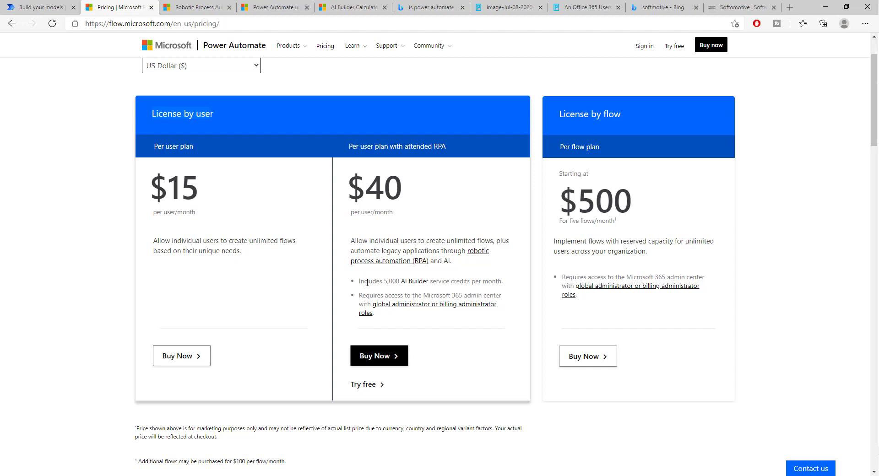
double_click(386, 281)
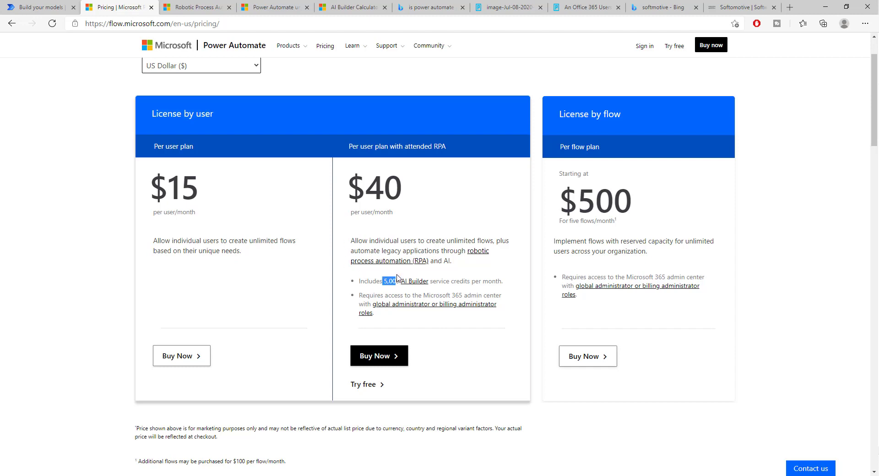
mouse_move(409, 267)
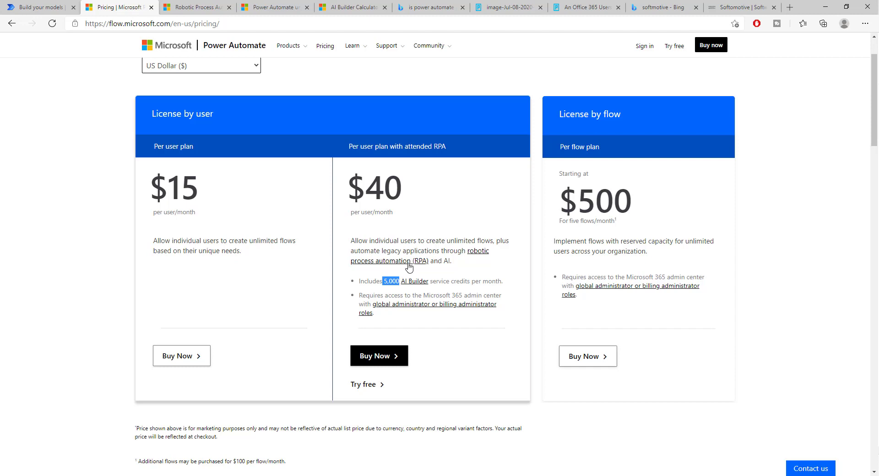
mouse_move(408, 265)
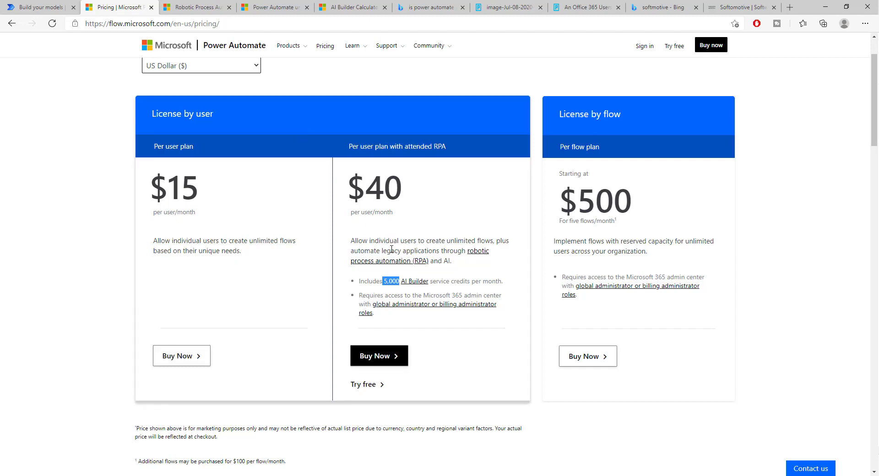
mouse_move(447, 273)
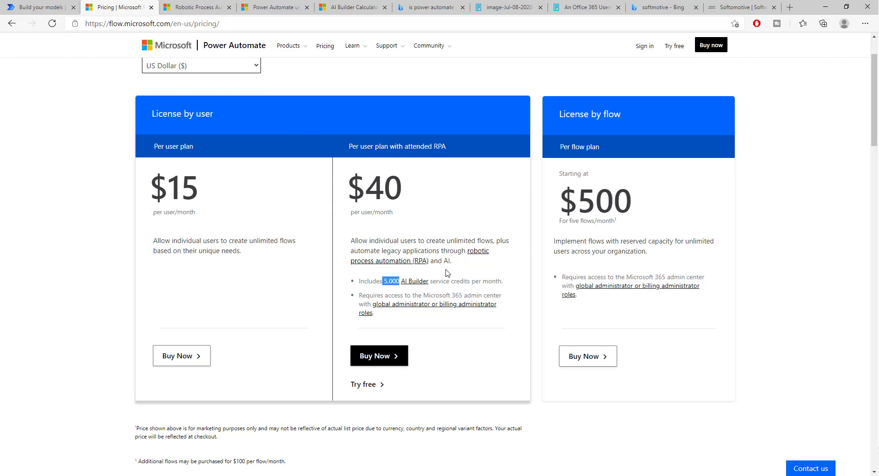
scroll(up, 3)
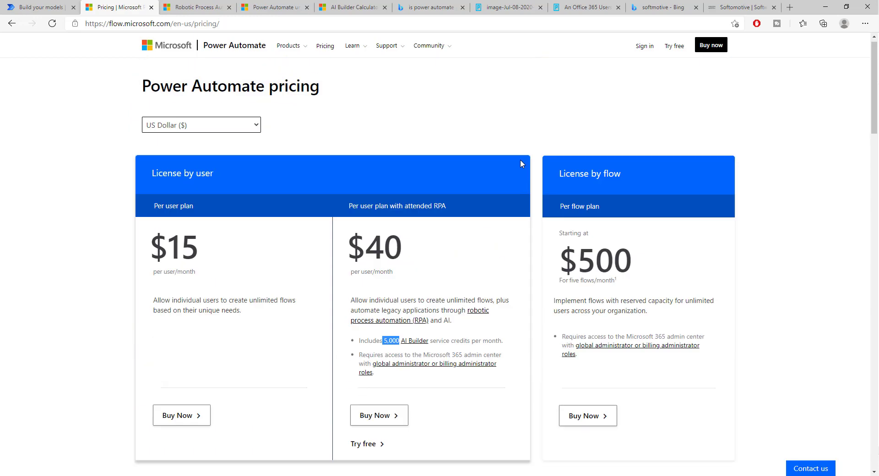
scroll(down, 3)
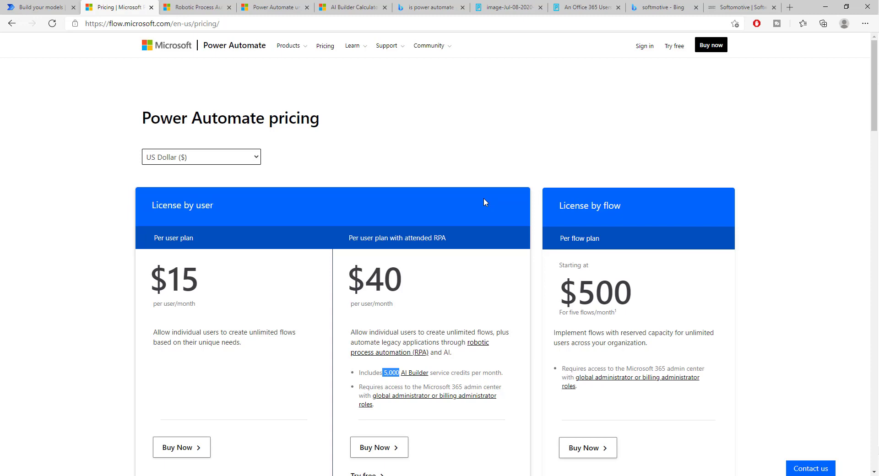
Scroll to the plans comparison table, glance at the unattended RPA signup, and return.
scroll(down, 3)
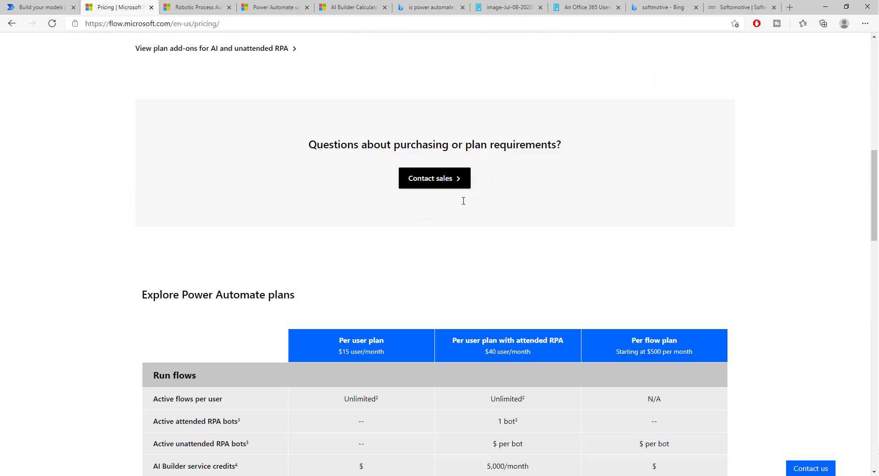
scroll(down, 3)
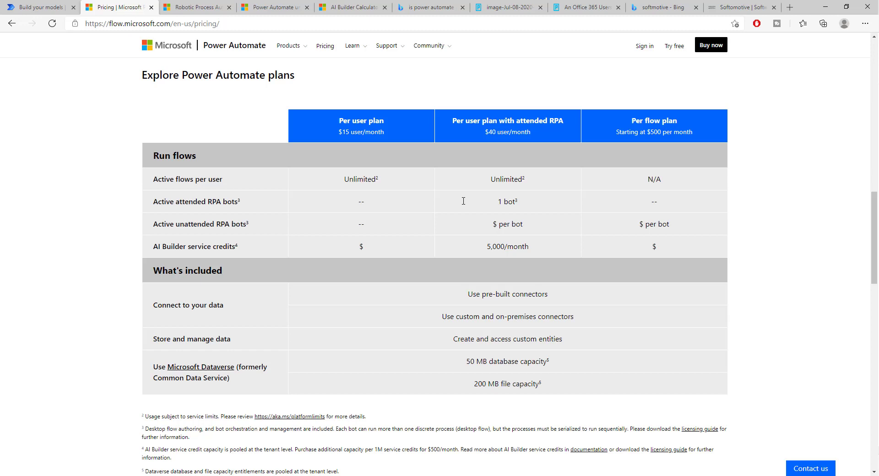
mouse_move(174, 210)
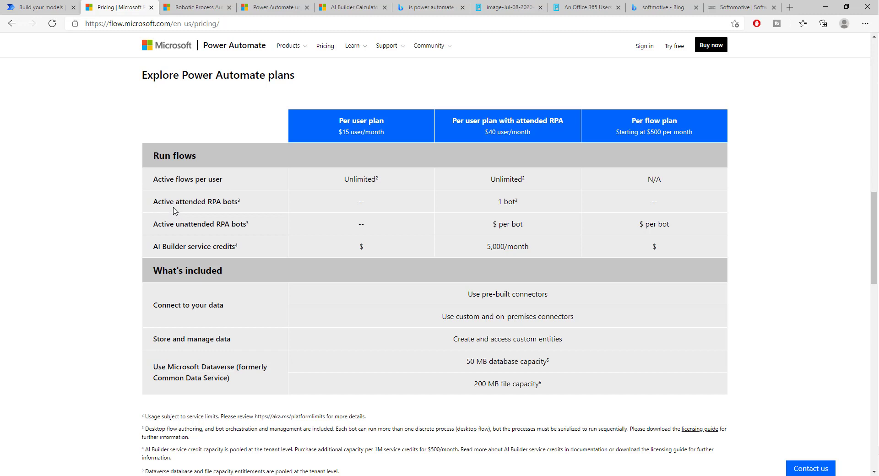
mouse_move(178, 210)
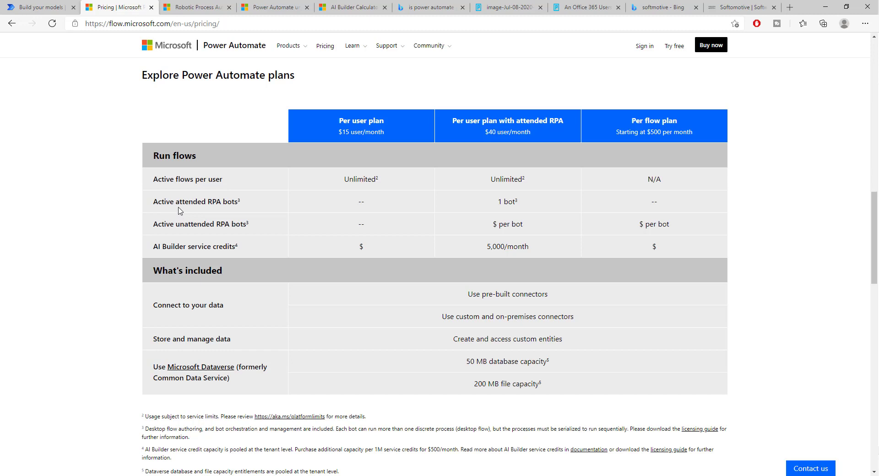
mouse_move(427, 198)
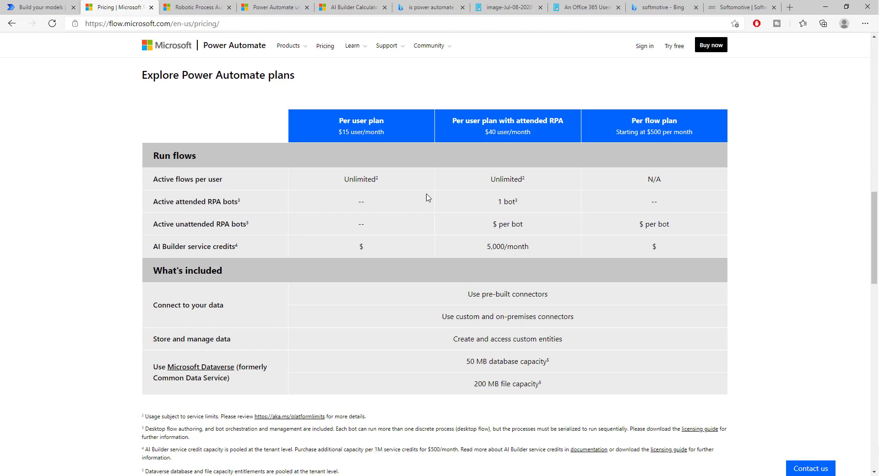
mouse_move(509, 179)
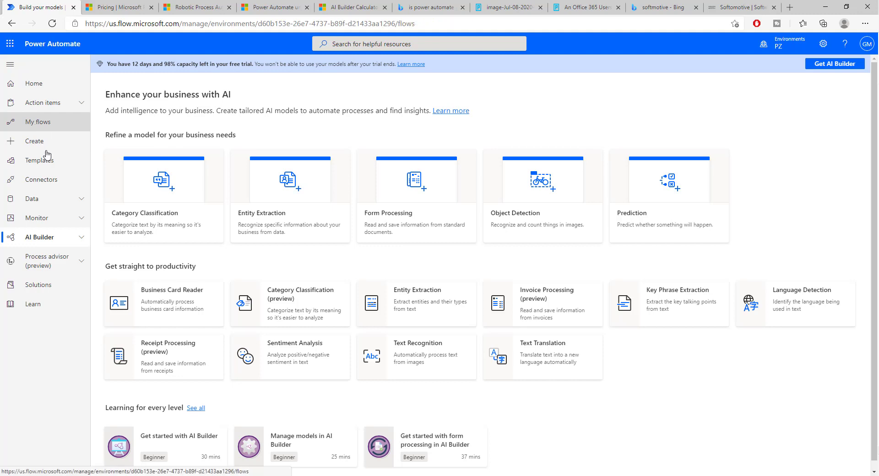
click(274, 7)
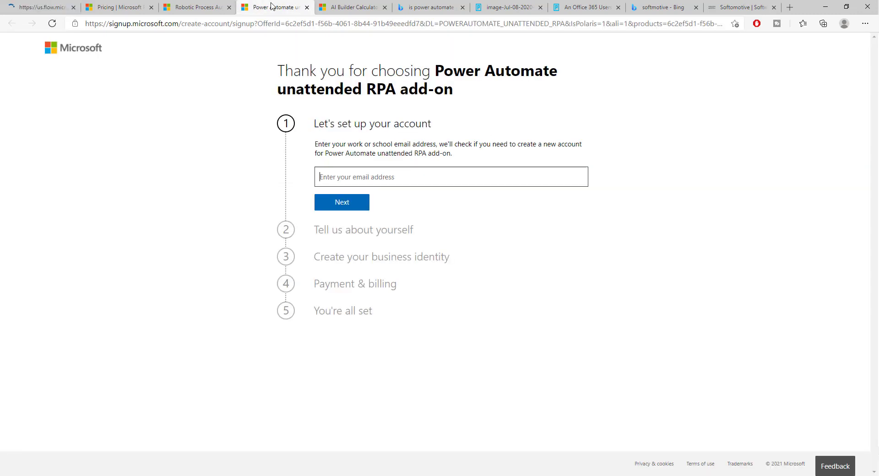
click(508, 7)
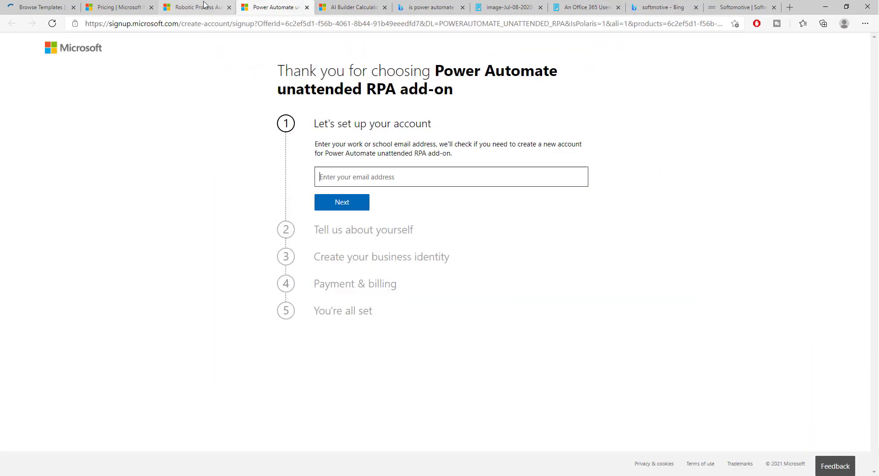
click(117, 8)
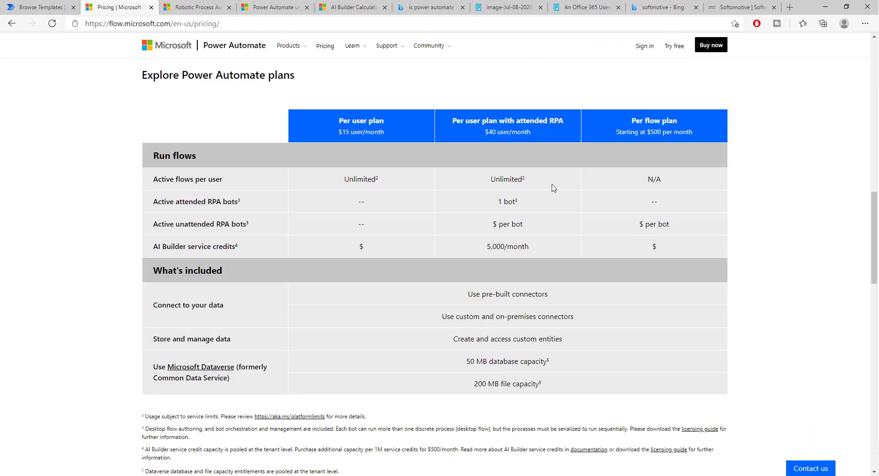
mouse_move(182, 237)
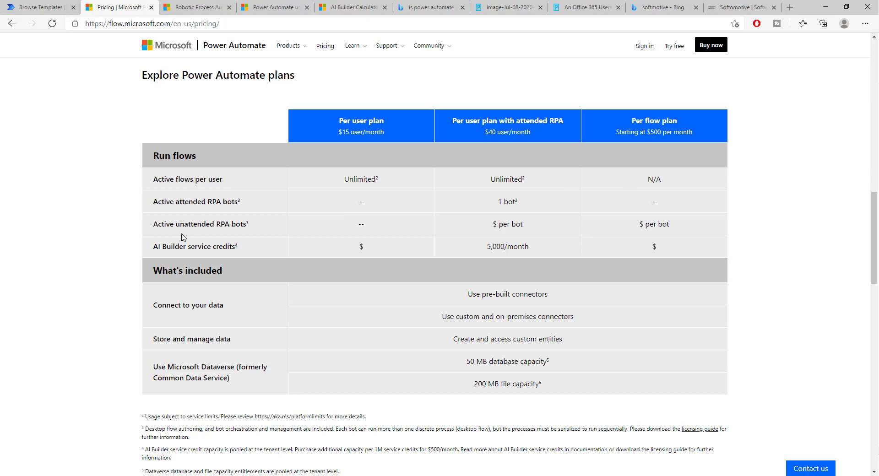
mouse_move(506, 242)
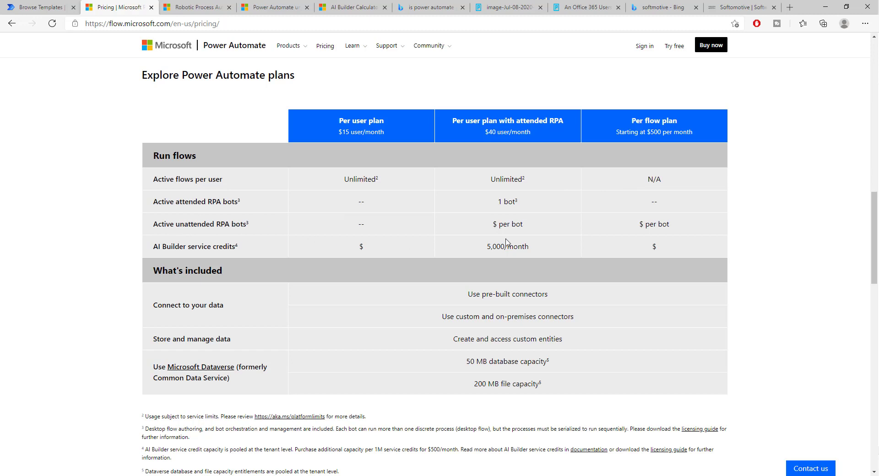
mouse_move(534, 251)
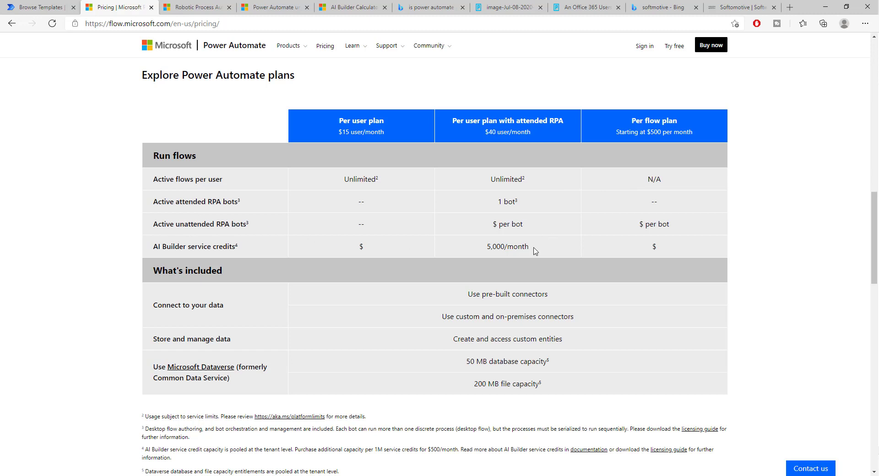
Highlight the attended RPA plan's 5,000/month AI Builder credits, then scroll to the price cards.
double_click(506, 247)
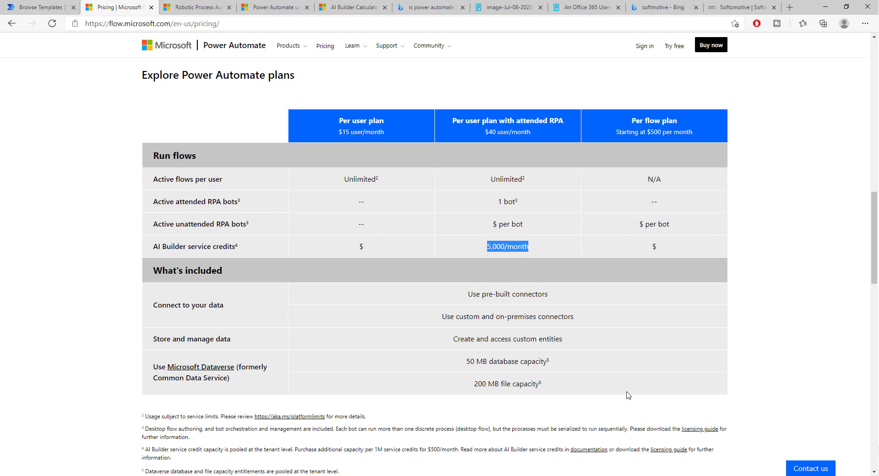
scroll(up, 3)
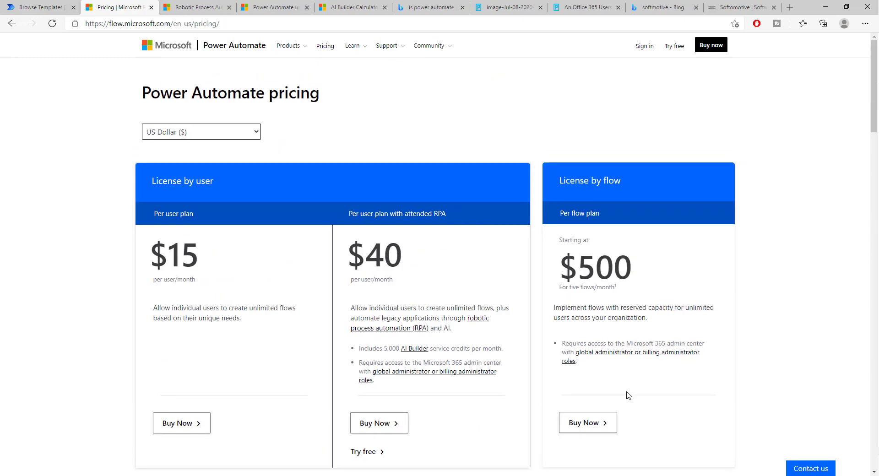
scroll(down, 3)
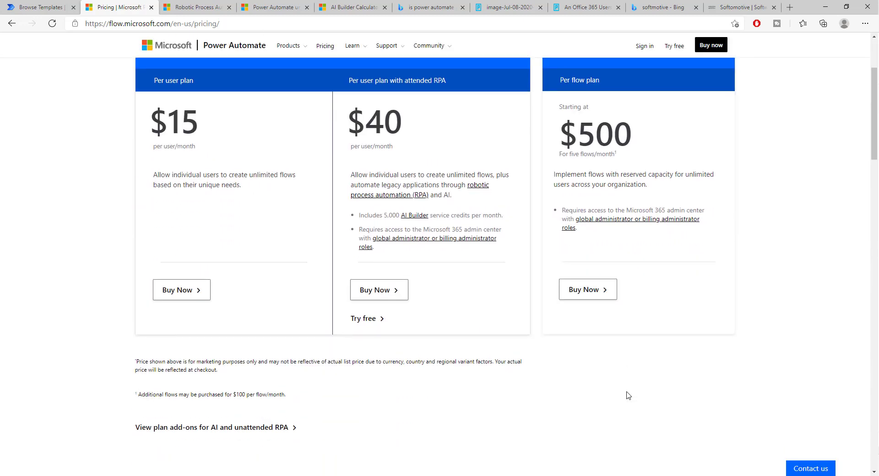